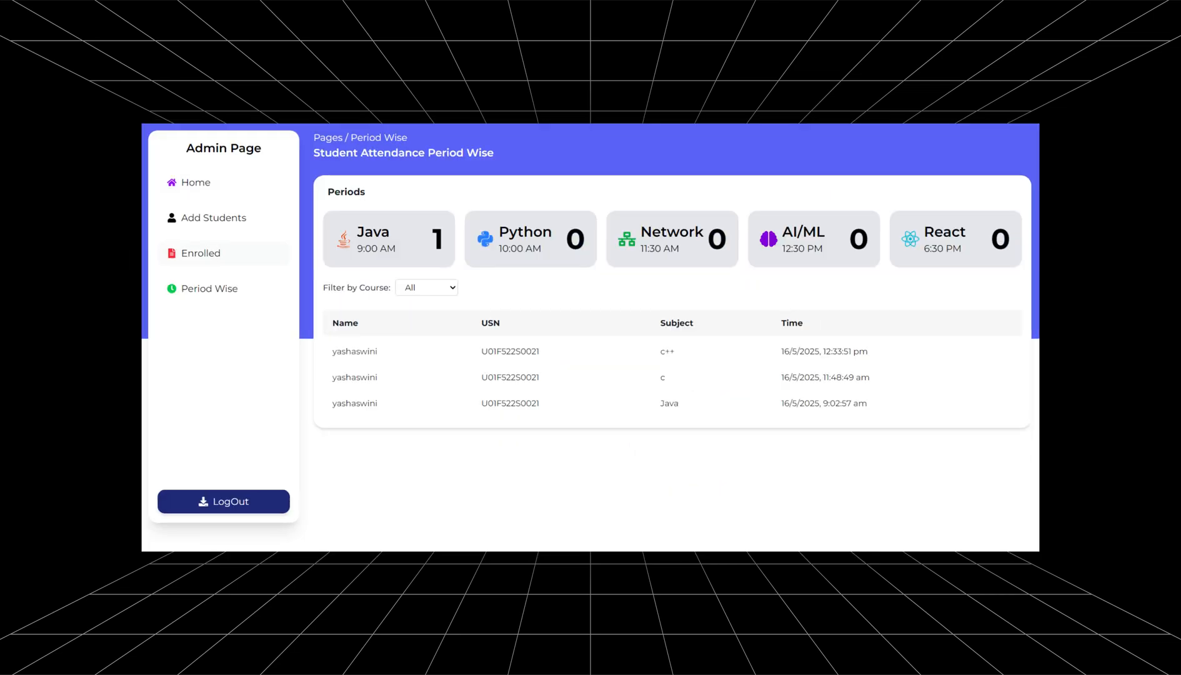
Leave the Period Wise attendance overview and bring up a fresh browser tab
{"action": "left_click", "coordinate": [213, 217]}
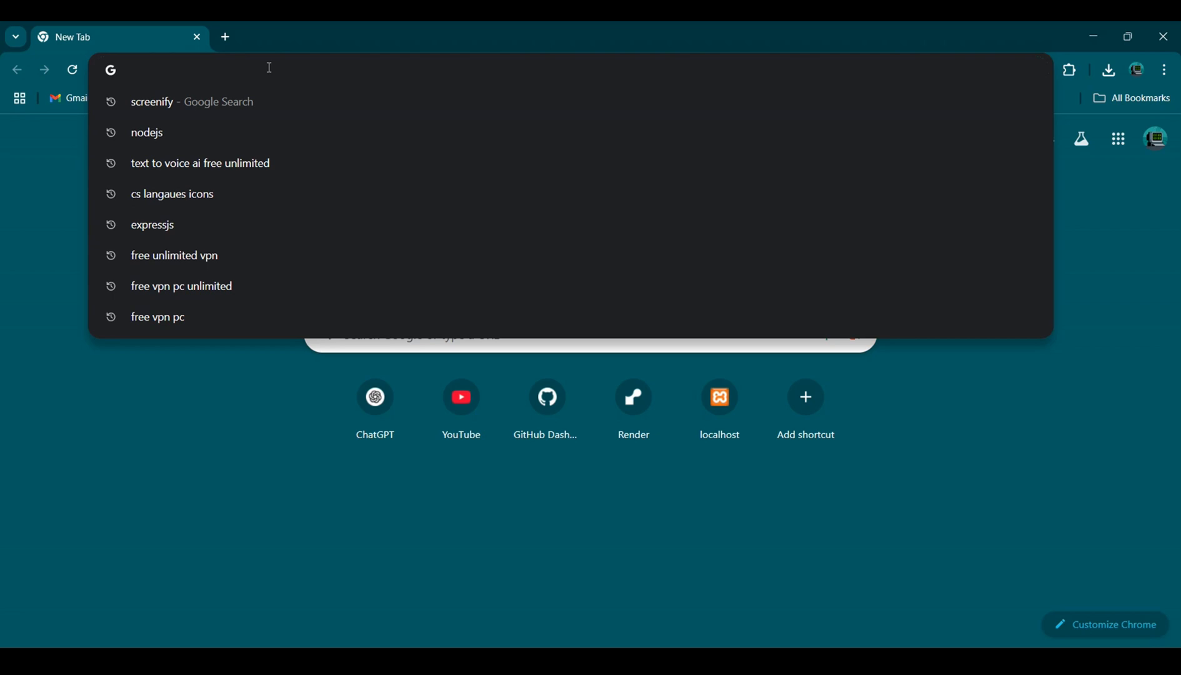
Re-run the 'nodejs' Google search from history and open the official Node.js result
{"action": "left_click", "coordinate": [147, 132]}
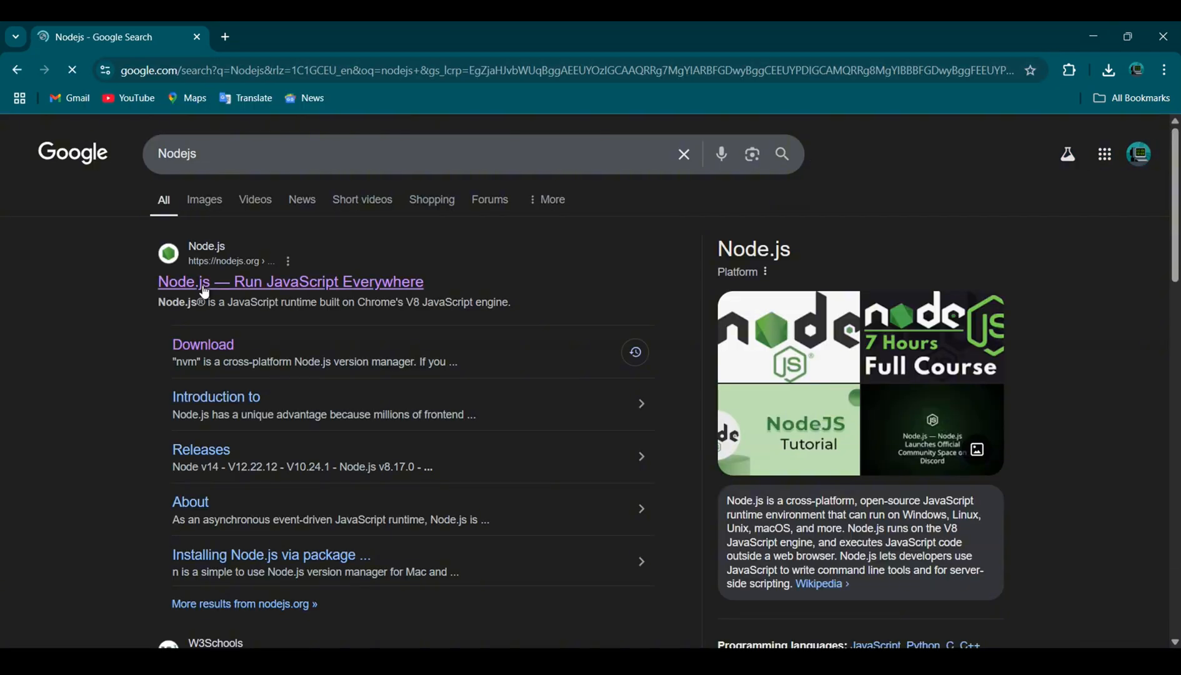
{"action": "left_click", "coordinate": [291, 281]}
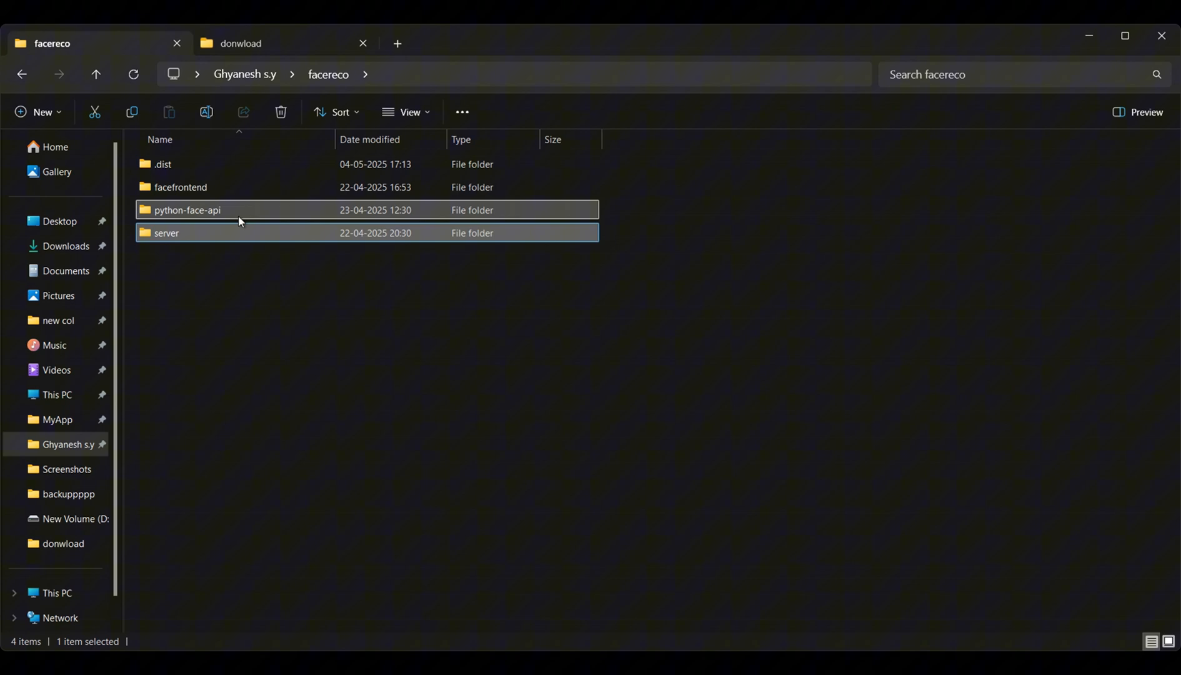
Inspect facereco's python-face-api and server folders, then return up to facereco
{"action": "left_click", "coordinate": [187, 209]}
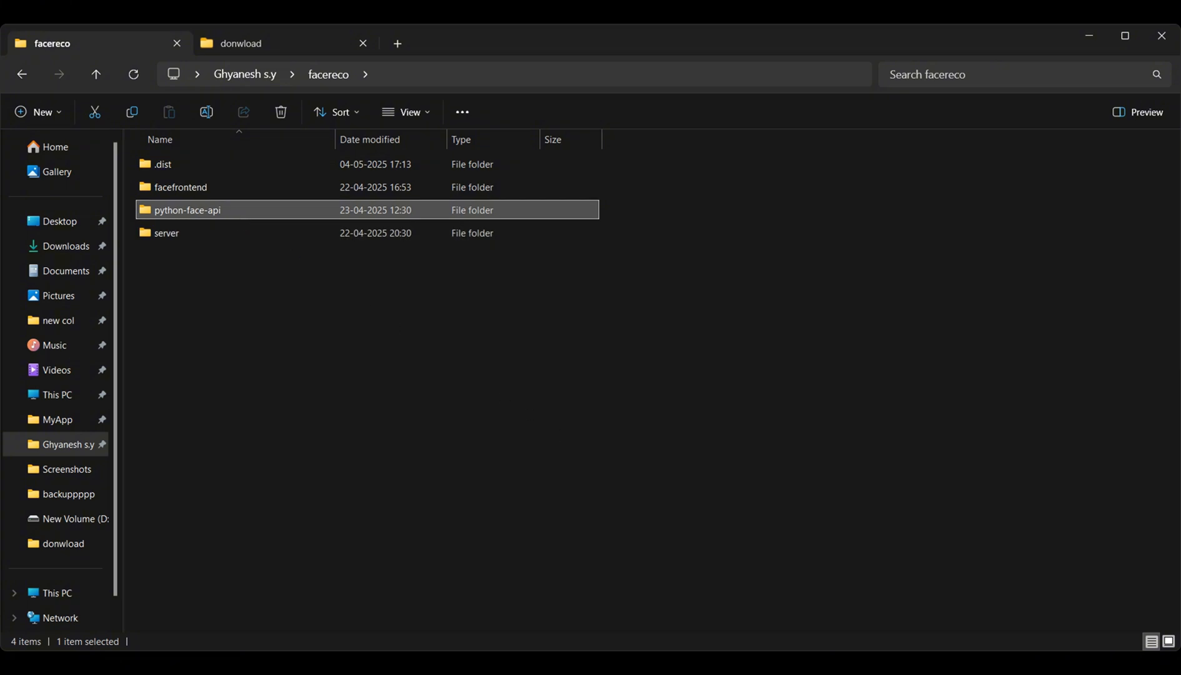
{"action": "double_click", "coordinate": [181, 187]}
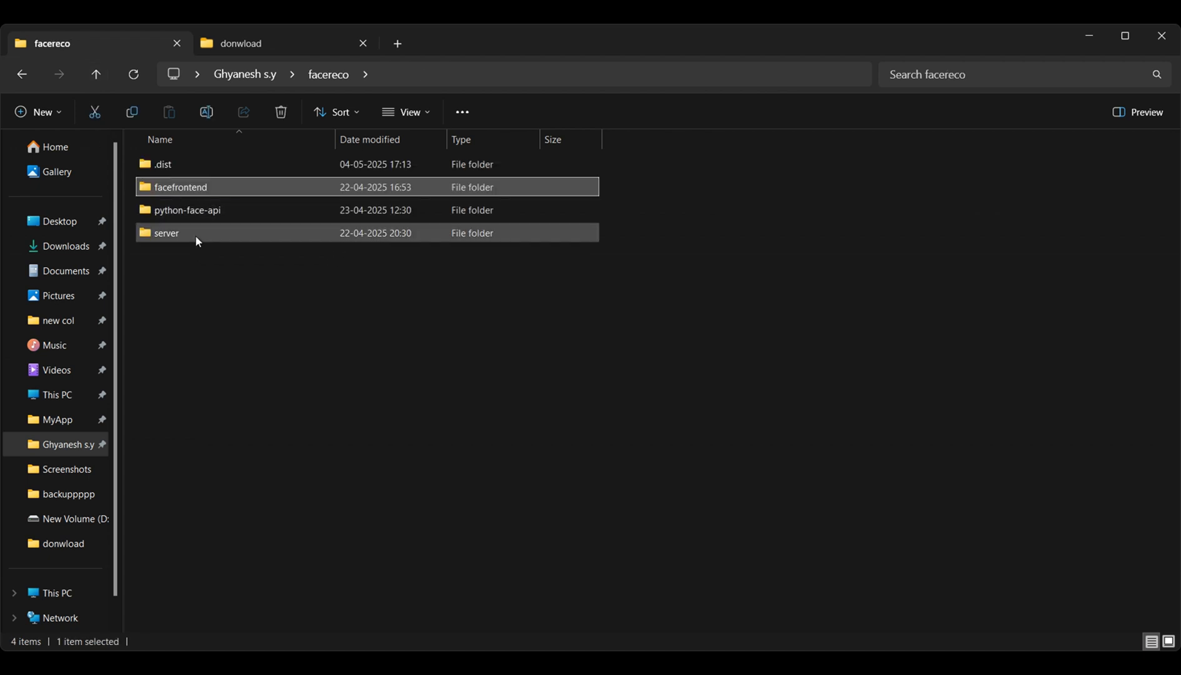
{"action": "double_click", "coordinate": [166, 232]}
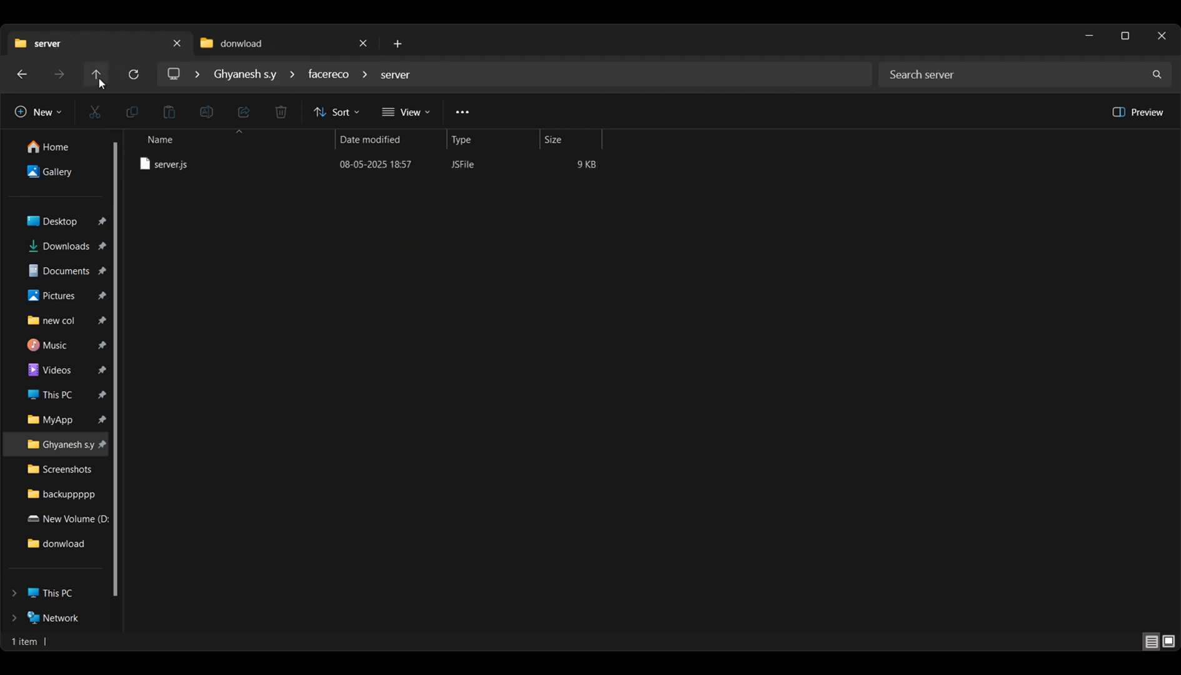
{"action": "left_click", "coordinate": [96, 74]}
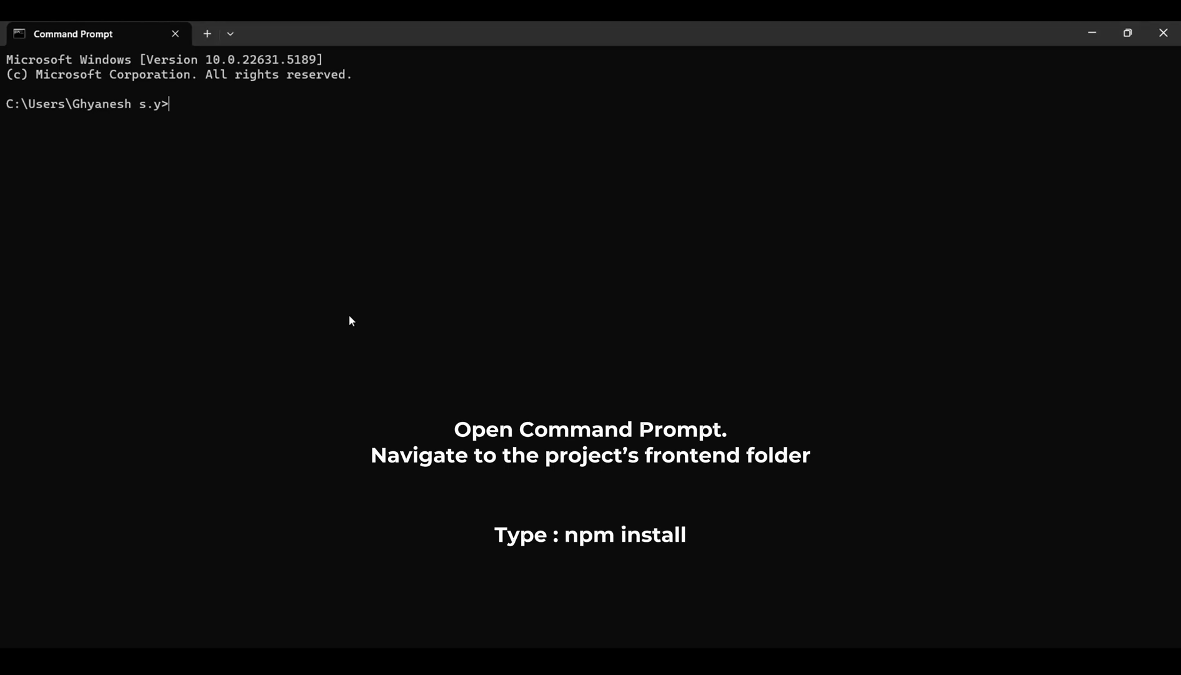
{"action": "type", "text": "cd facereco"}
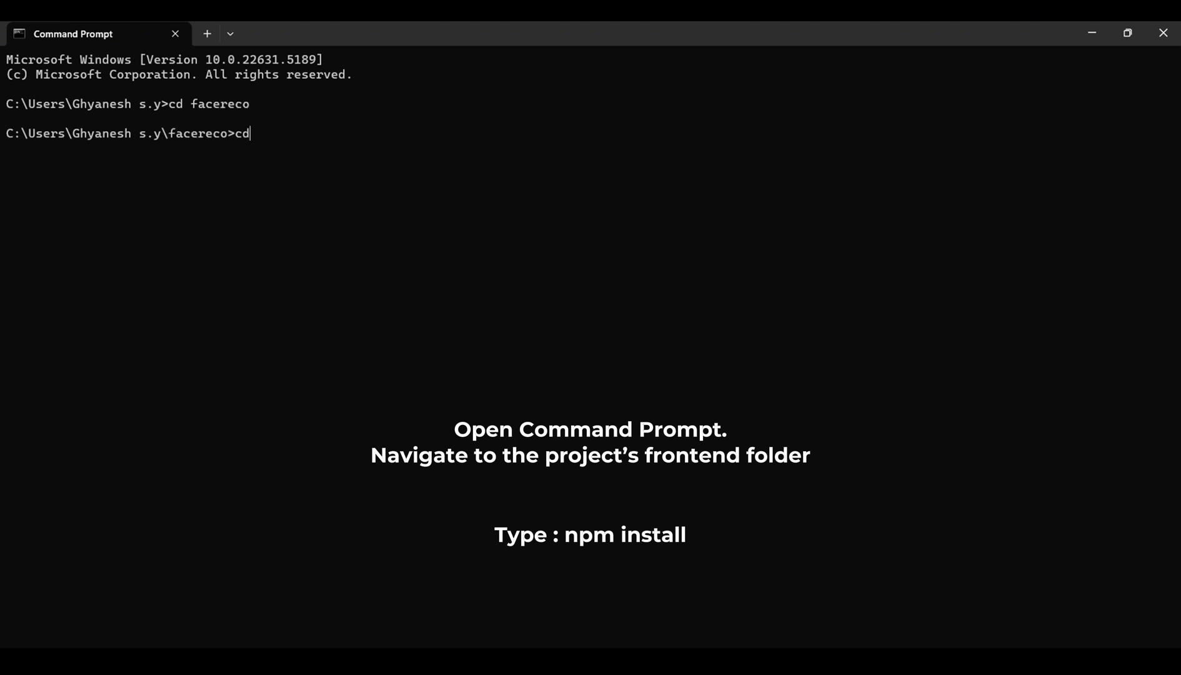
{"action": "type", "text": "facefro"}
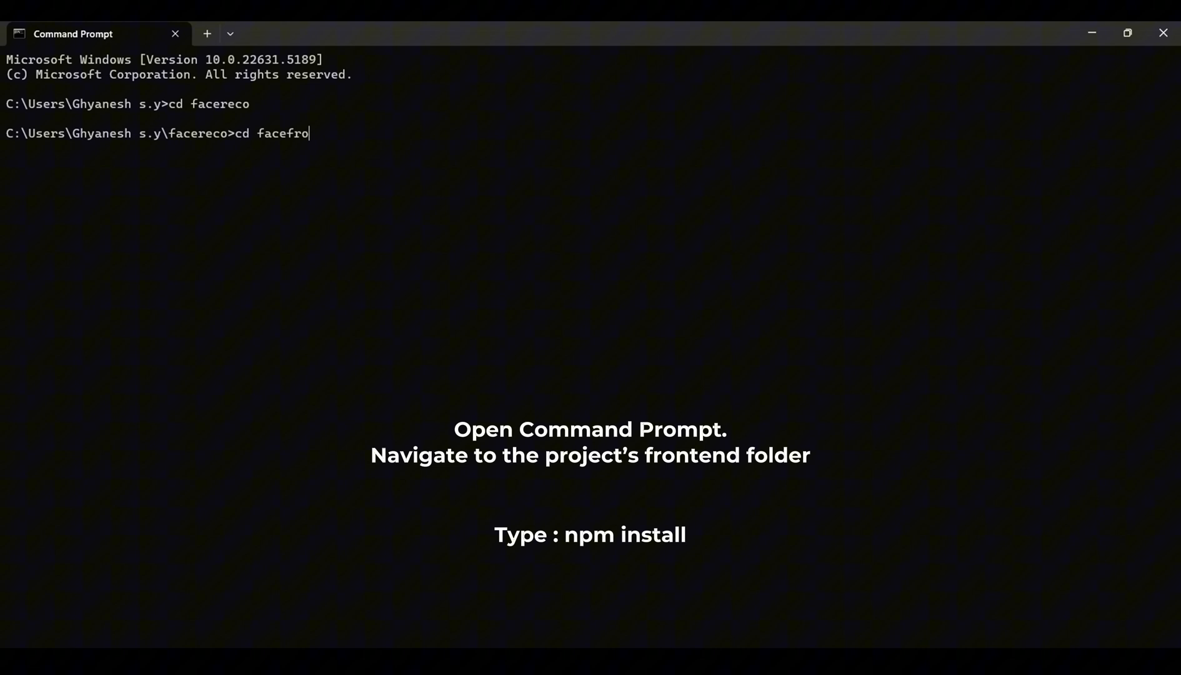
{"action": "key", "text": "Enter"}
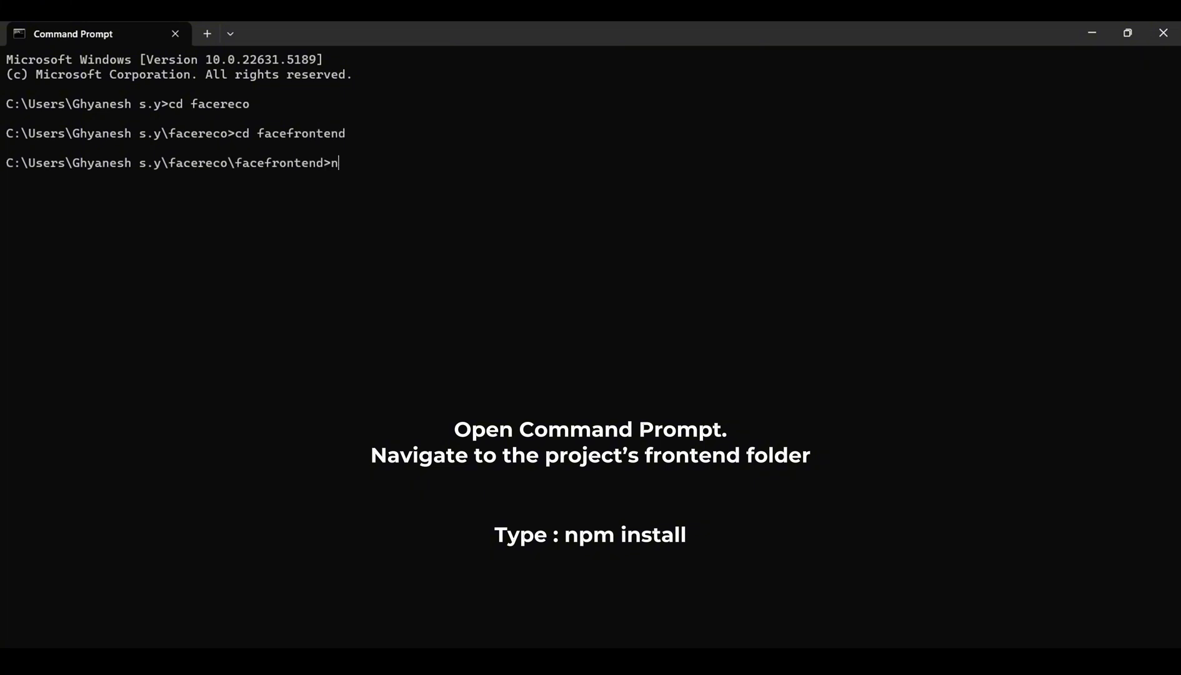
{"action": "type", "text": "pm install"}
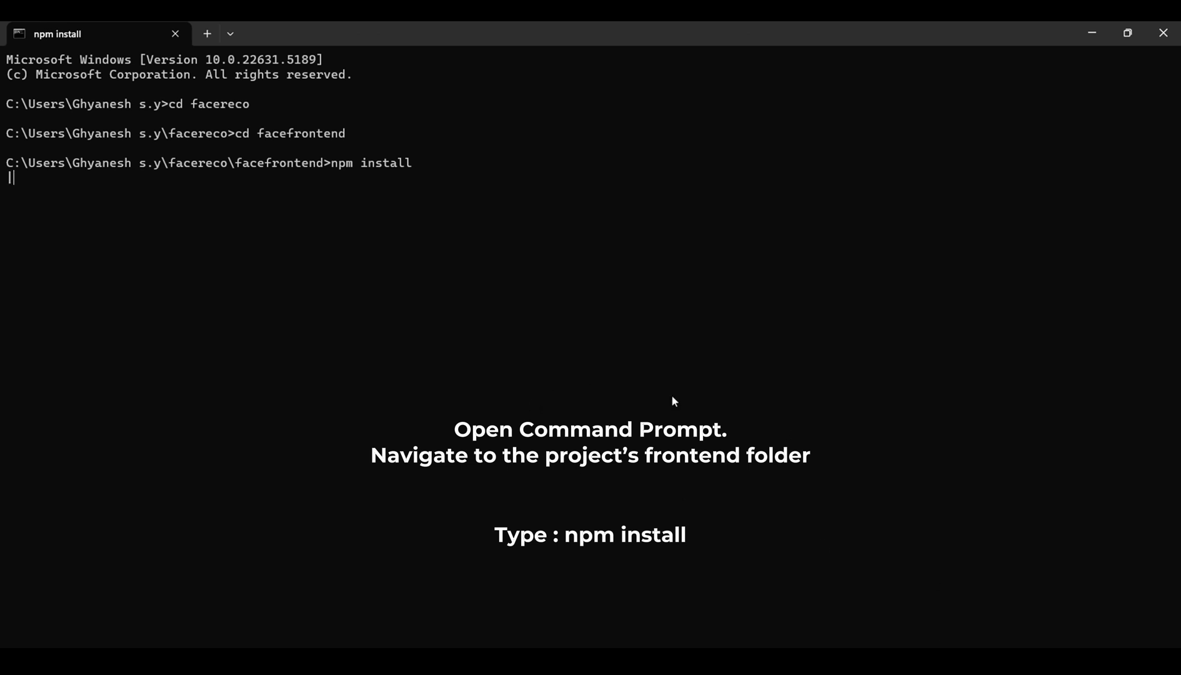
{"action": "type", "text": "npm install tailwindcss @tailwindcss/vite"}
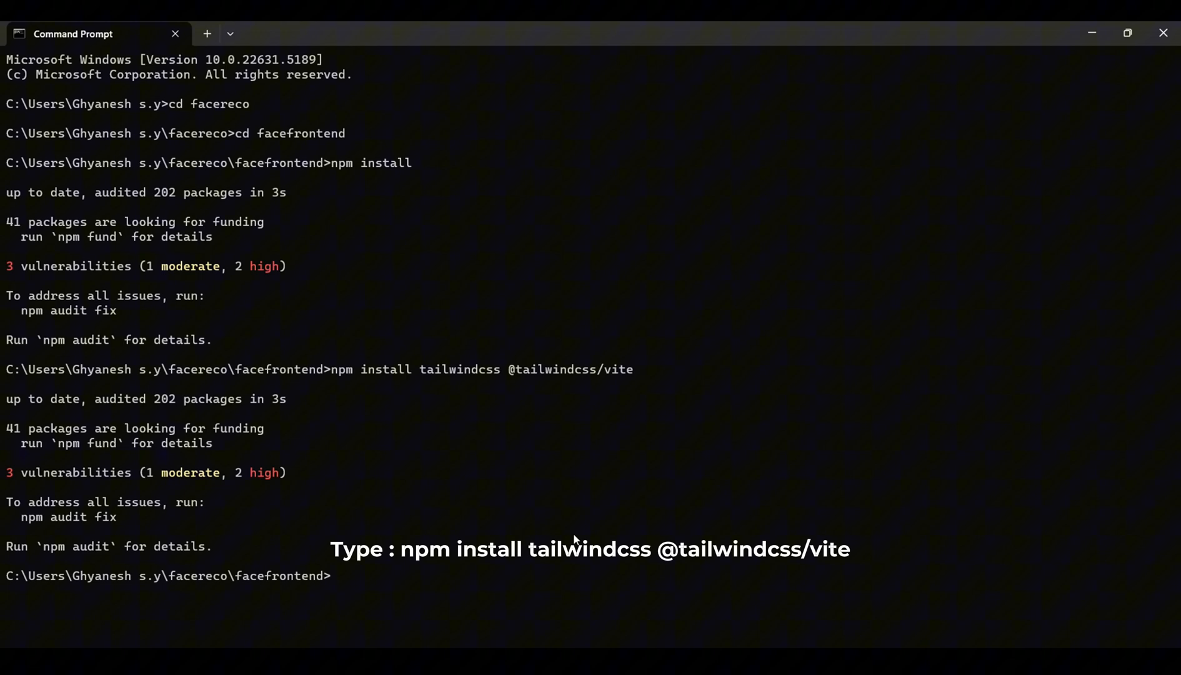
Run npm run dev in facefrontend to serve the app at localhost:5173
{"action": "type", "text": "n"}
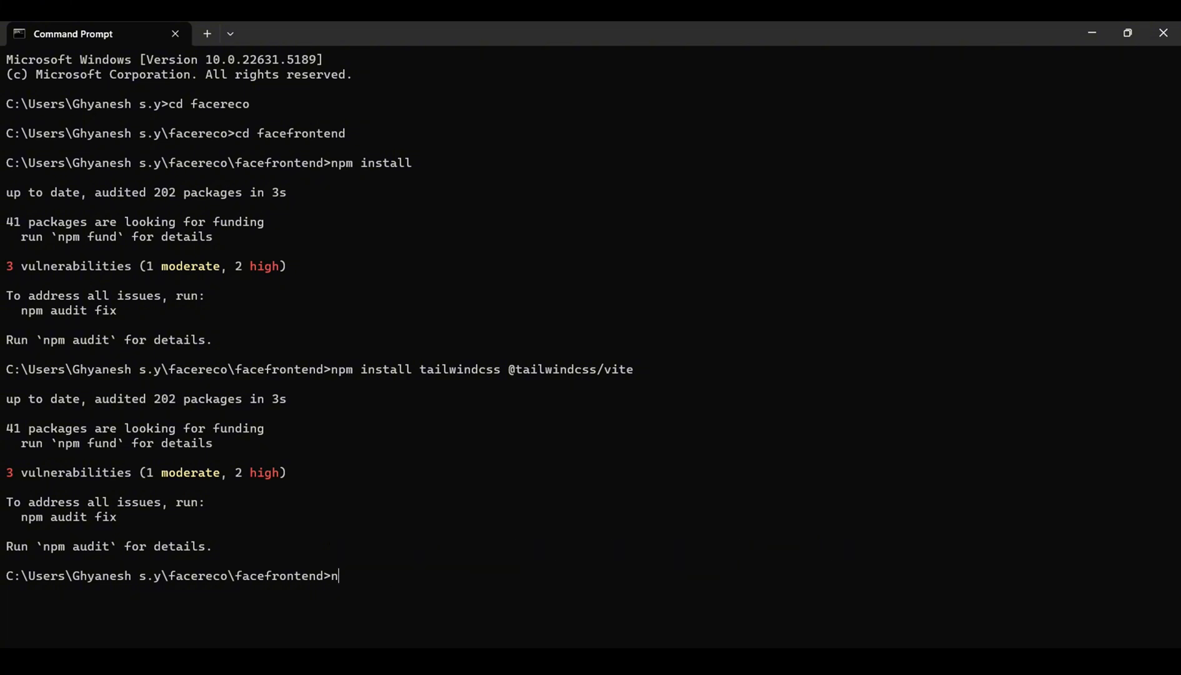
{"action": "type", "text": "pm"}
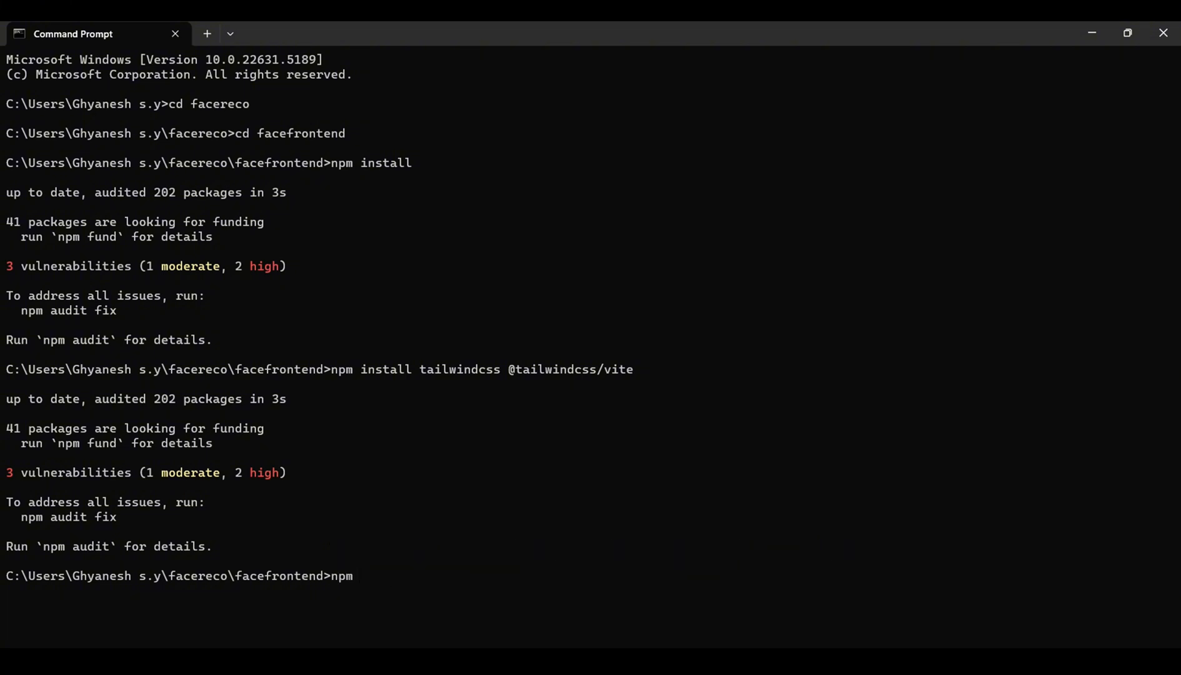
{"action": "type", "text": "run"}
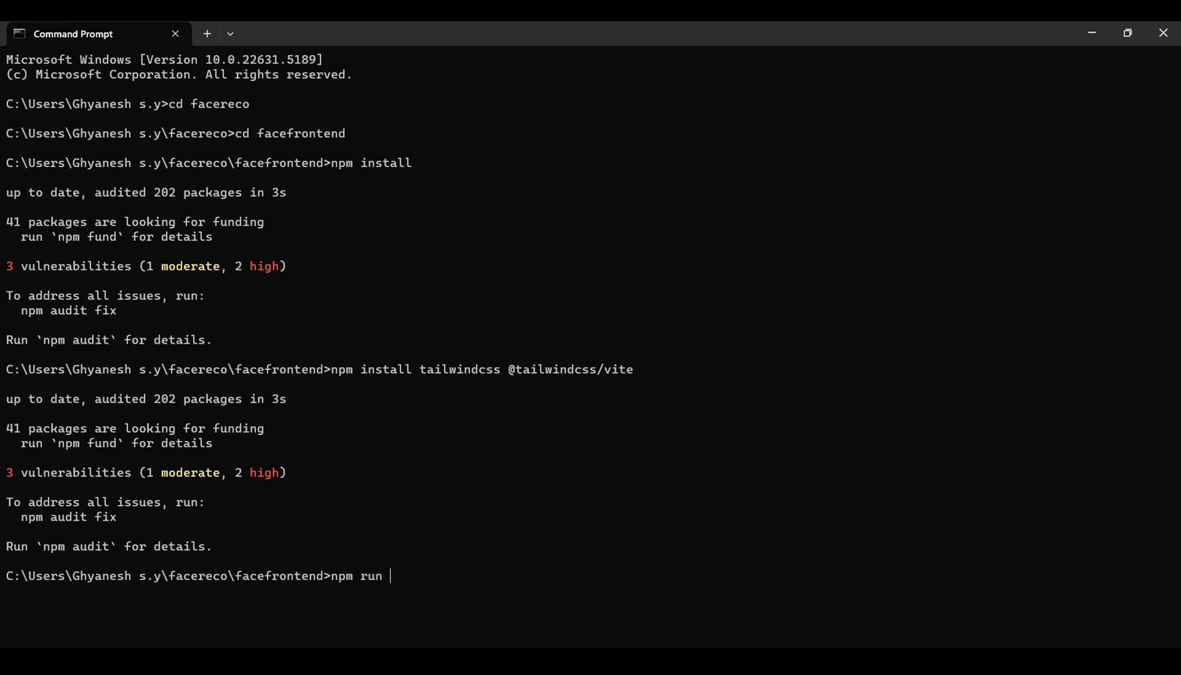
{"action": "type", "text": "de"}
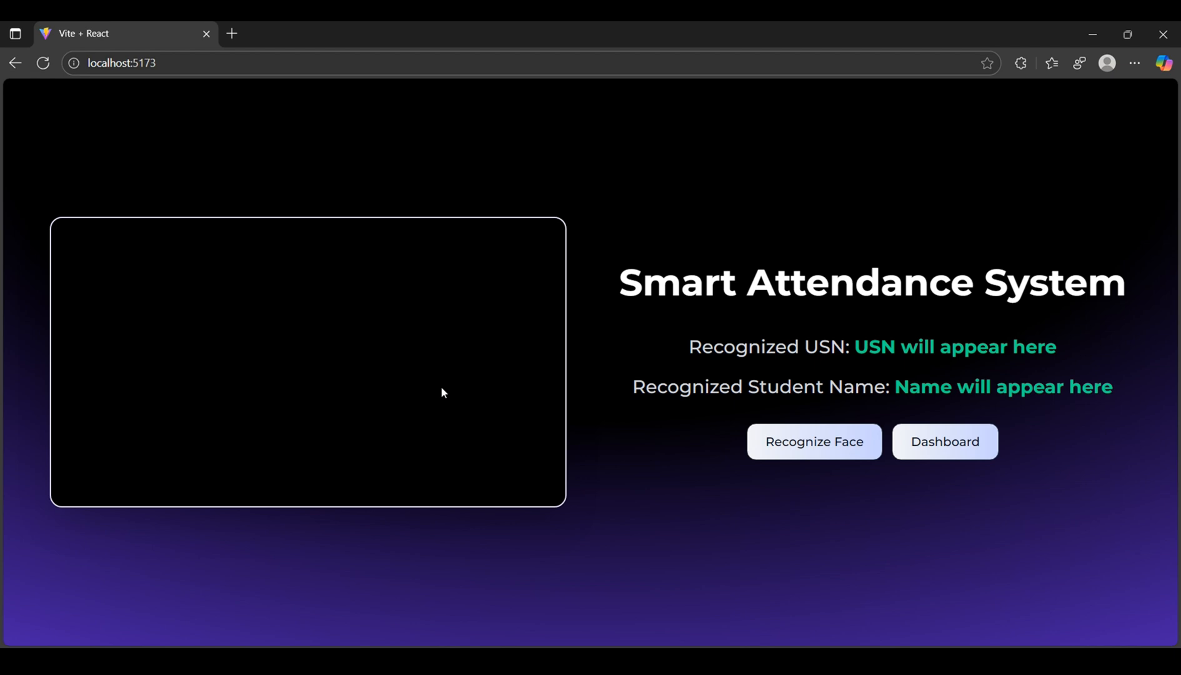
Preview the Admin Login page, go back home, and open Terminal's new-tab dropdown
{"action": "left_click", "coordinate": [944, 442]}
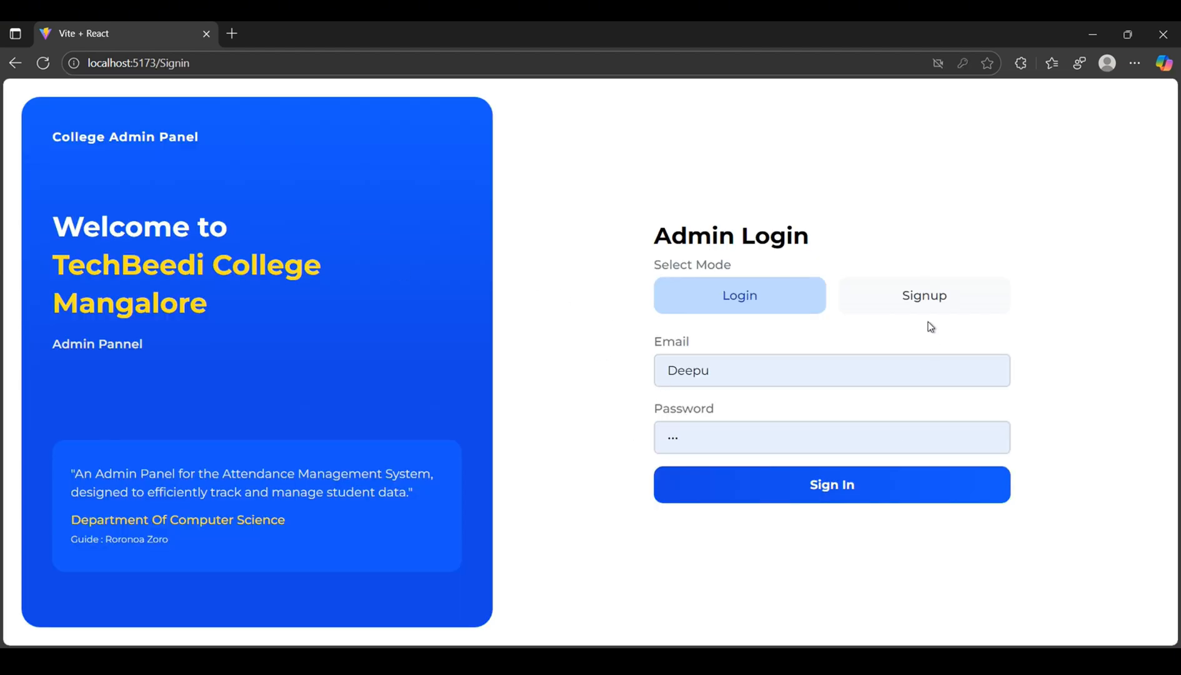
{"action": "left_click", "coordinate": [831, 485]}
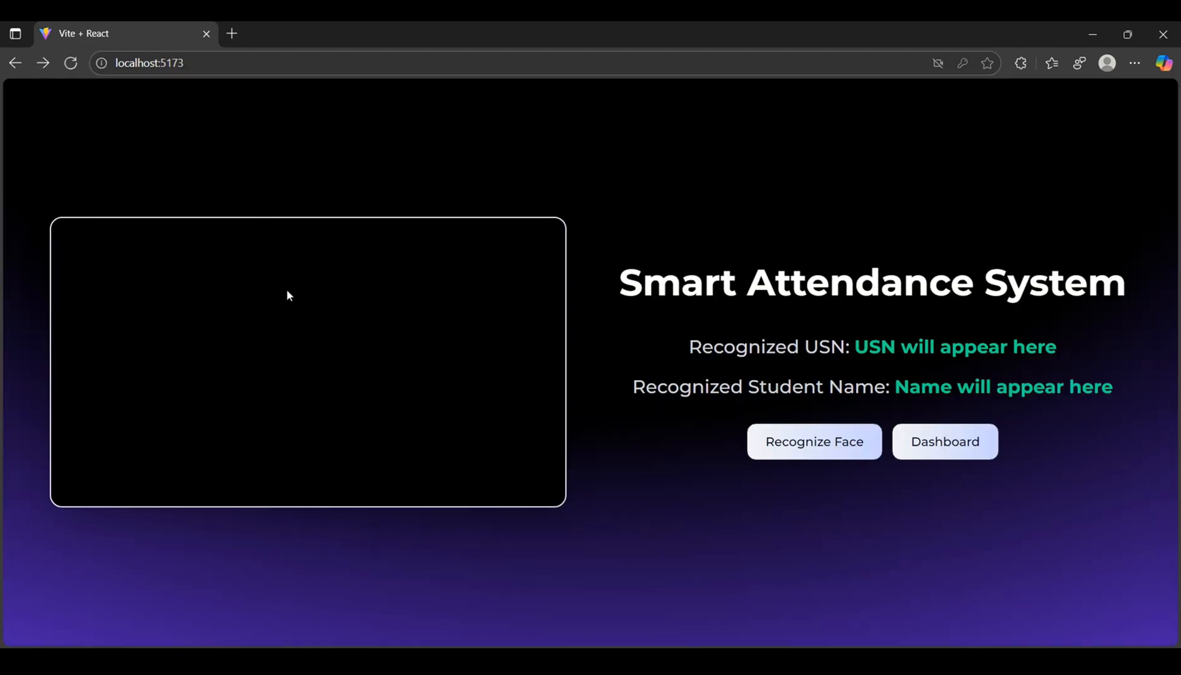
{"action": "left_click", "coordinate": [230, 17]}
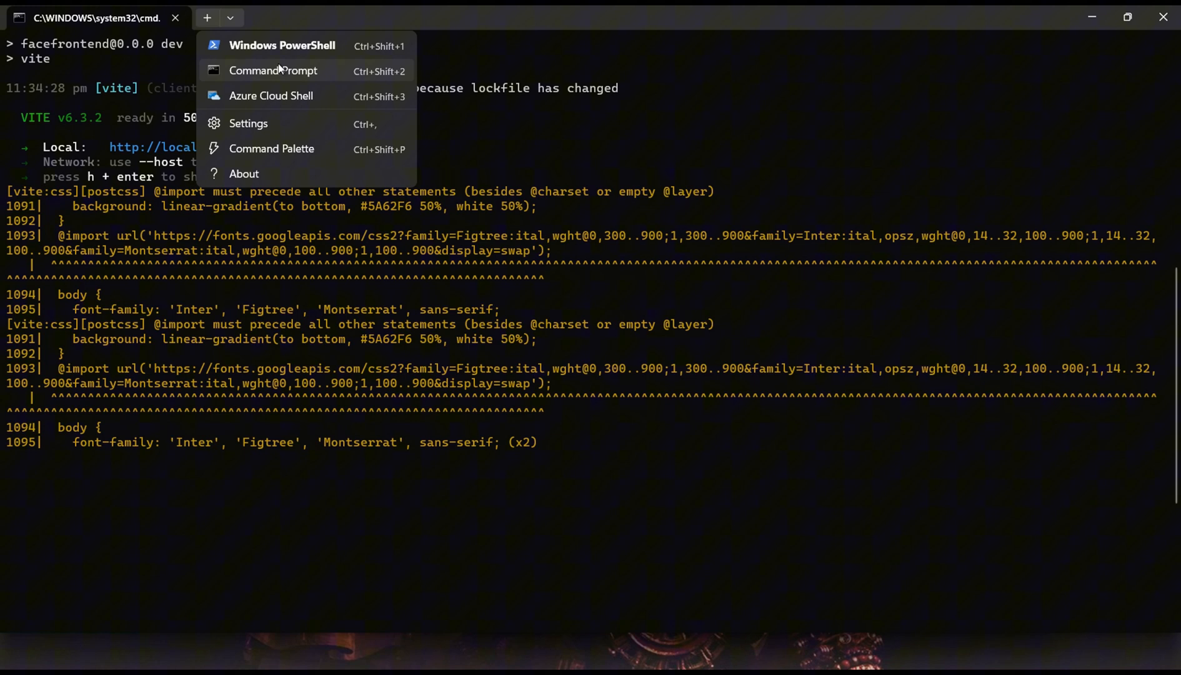
Open a new Command Prompt tab and move into facereco's server folder
{"action": "left_click", "coordinate": [272, 70]}
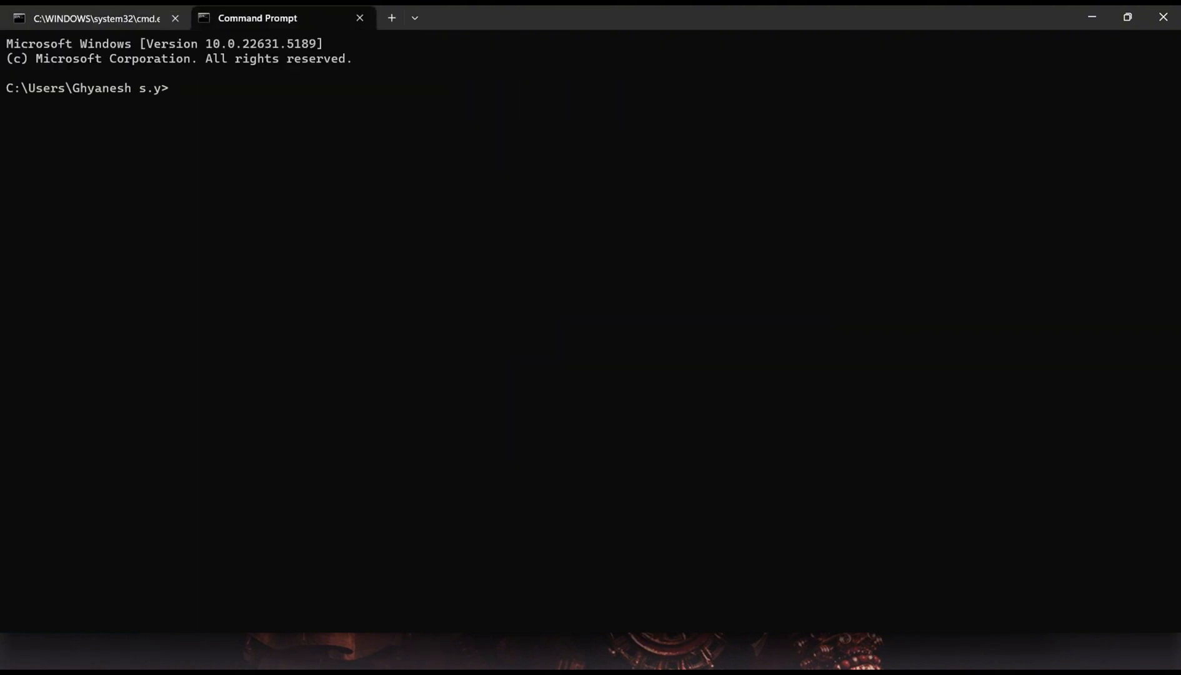
{"action": "type", "text": "cd fac"}
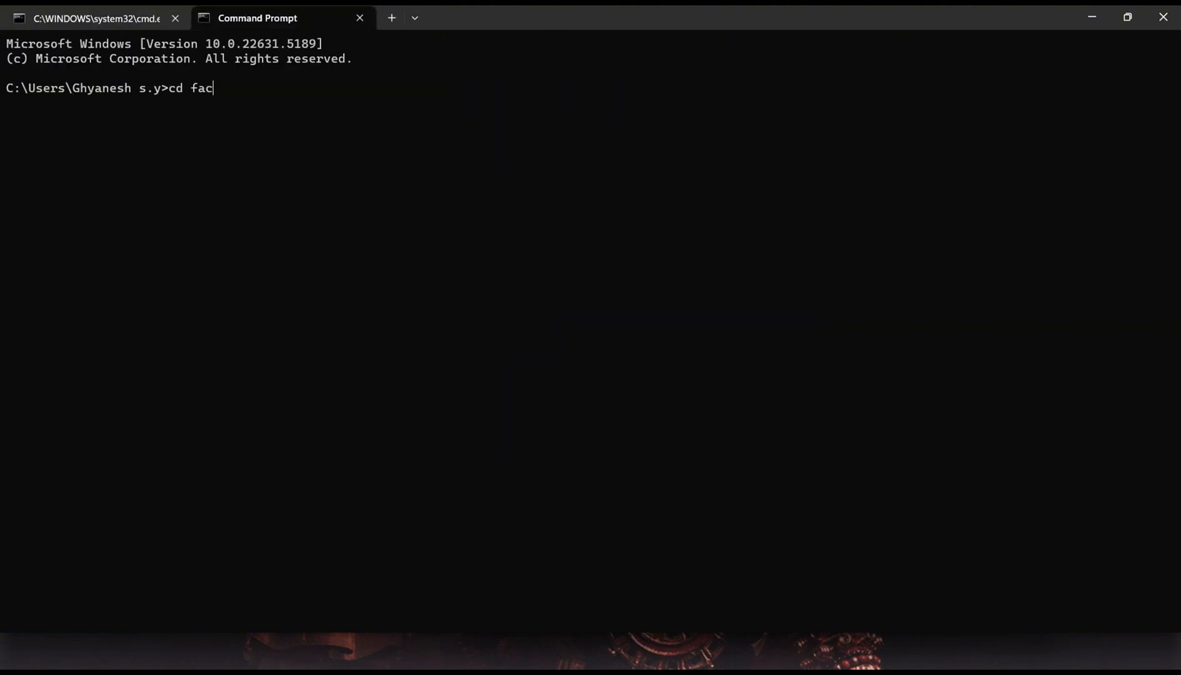
{"action": "key", "text": "Enter"}
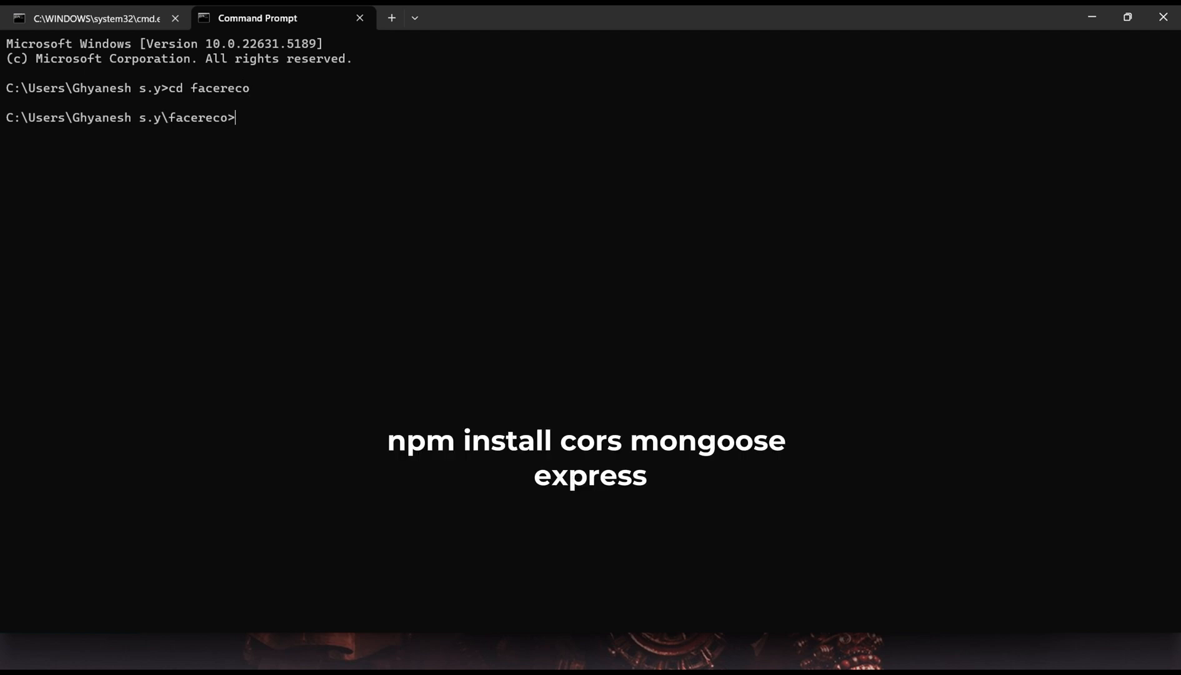
{"action": "type", "text": "cd server"}
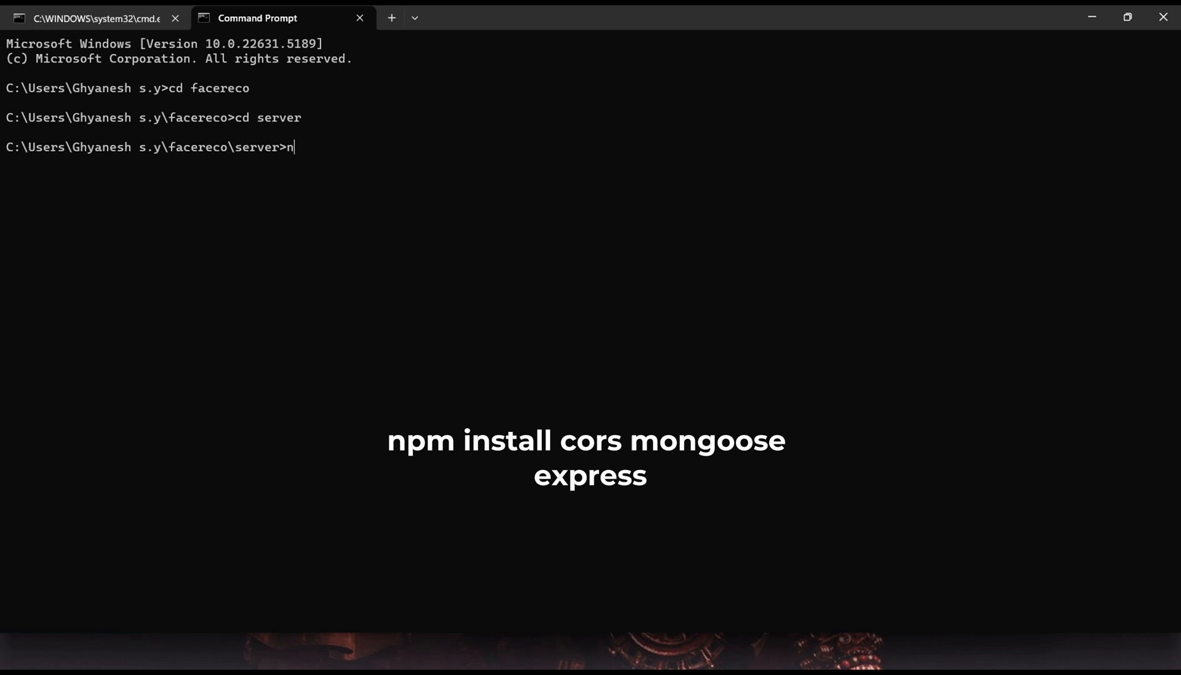
Install the cors, mongoose and express npm packages
{"action": "type", "text": "pm ins"}
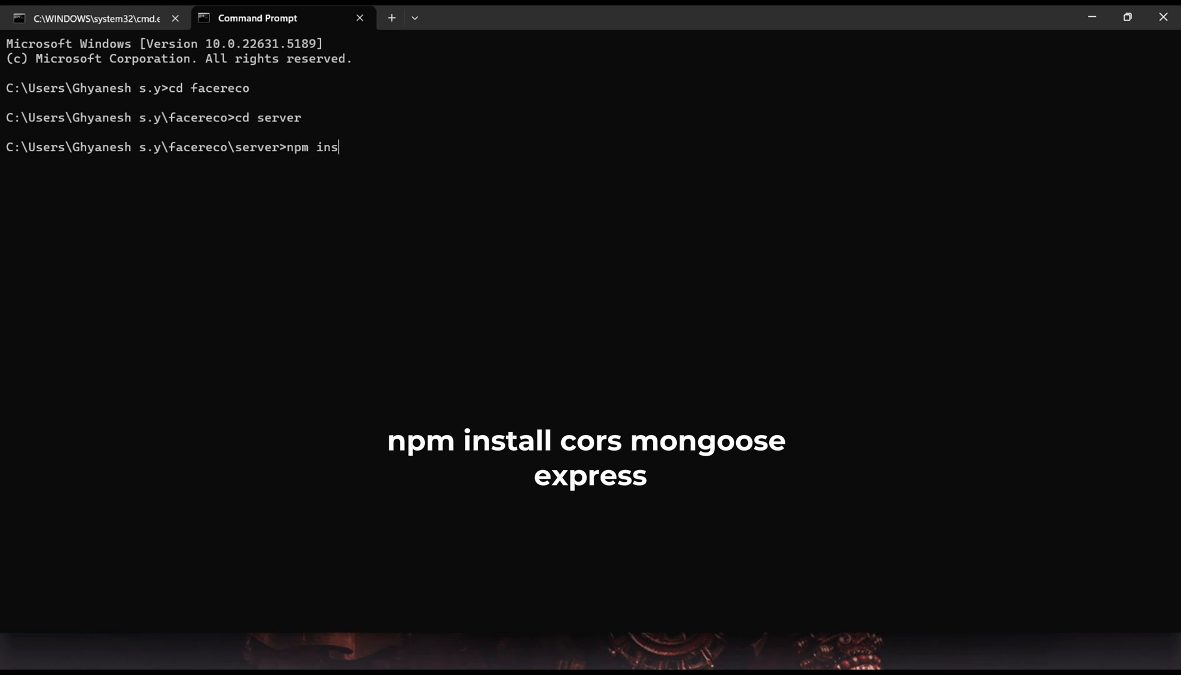
{"action": "type", "text": "tall"}
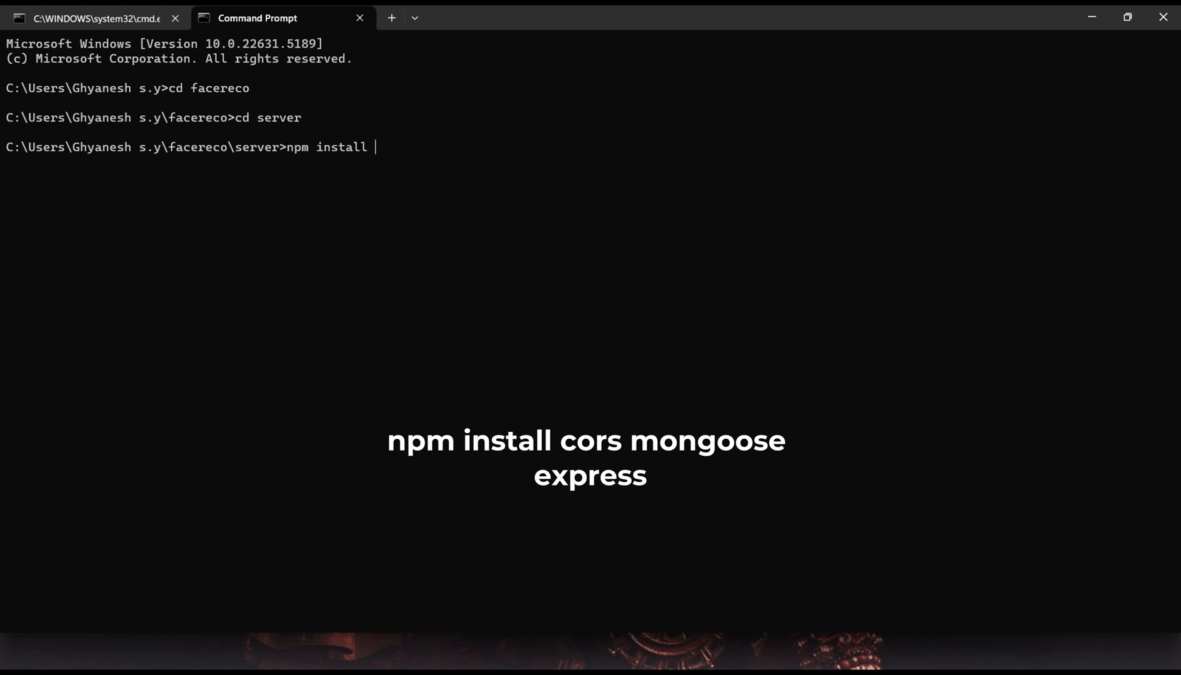
{"action": "type", "text": "cors m"}
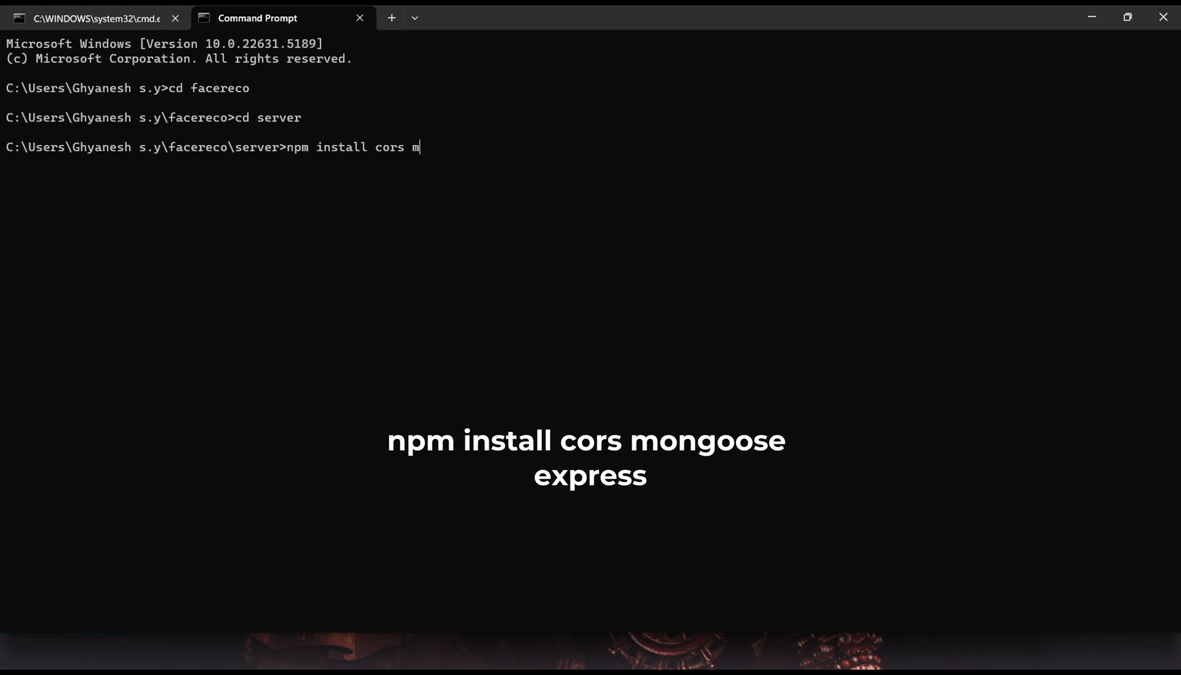
{"action": "type", "text": "ongoose e"}
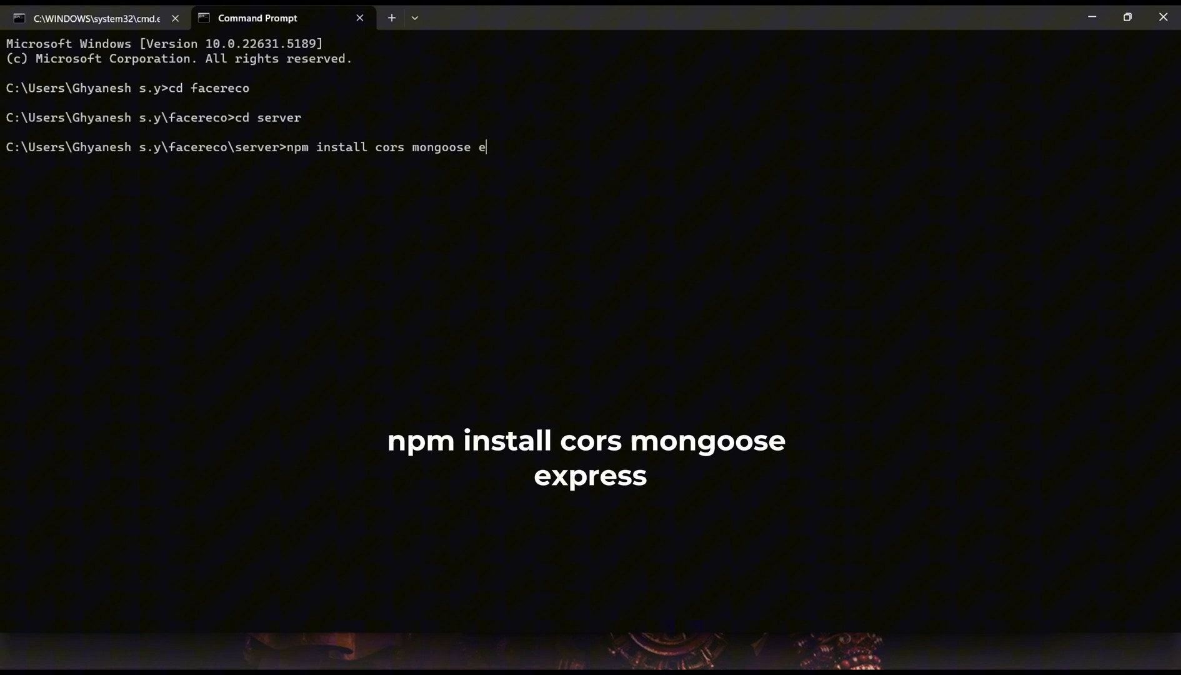
{"action": "type", "text": "xpress"}
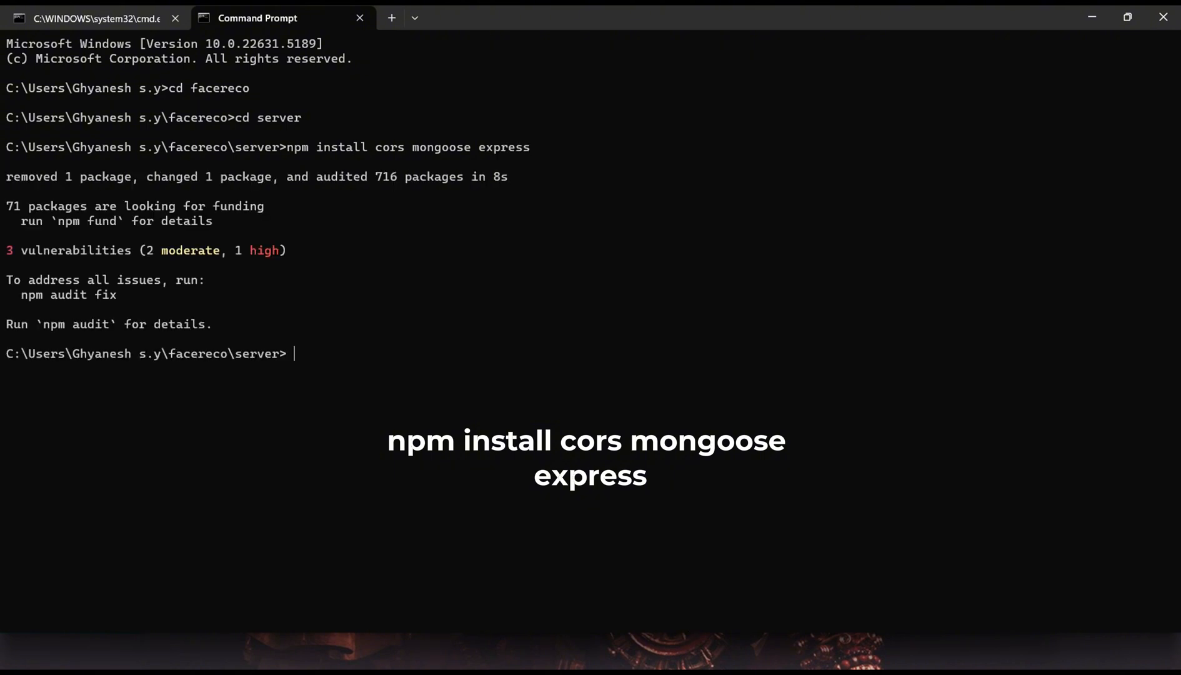
Start the attendance backend with node in the server folder
{"action": "type", "text": "node"}
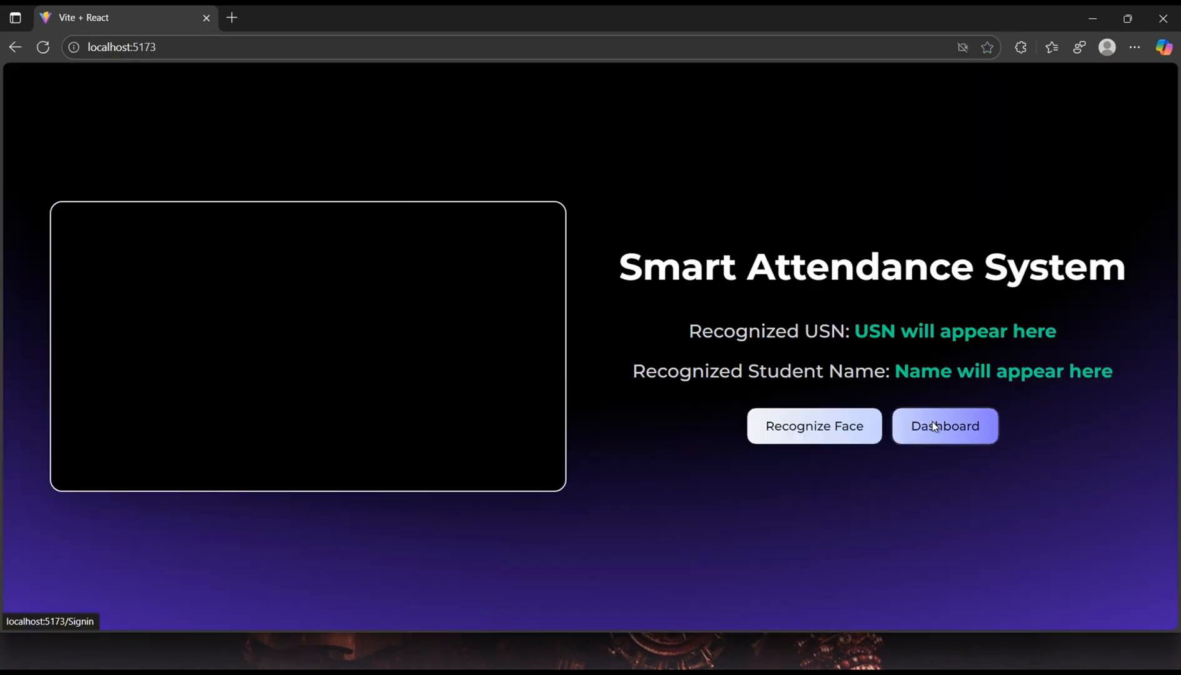
{"action": "left_click", "coordinate": [945, 426]}
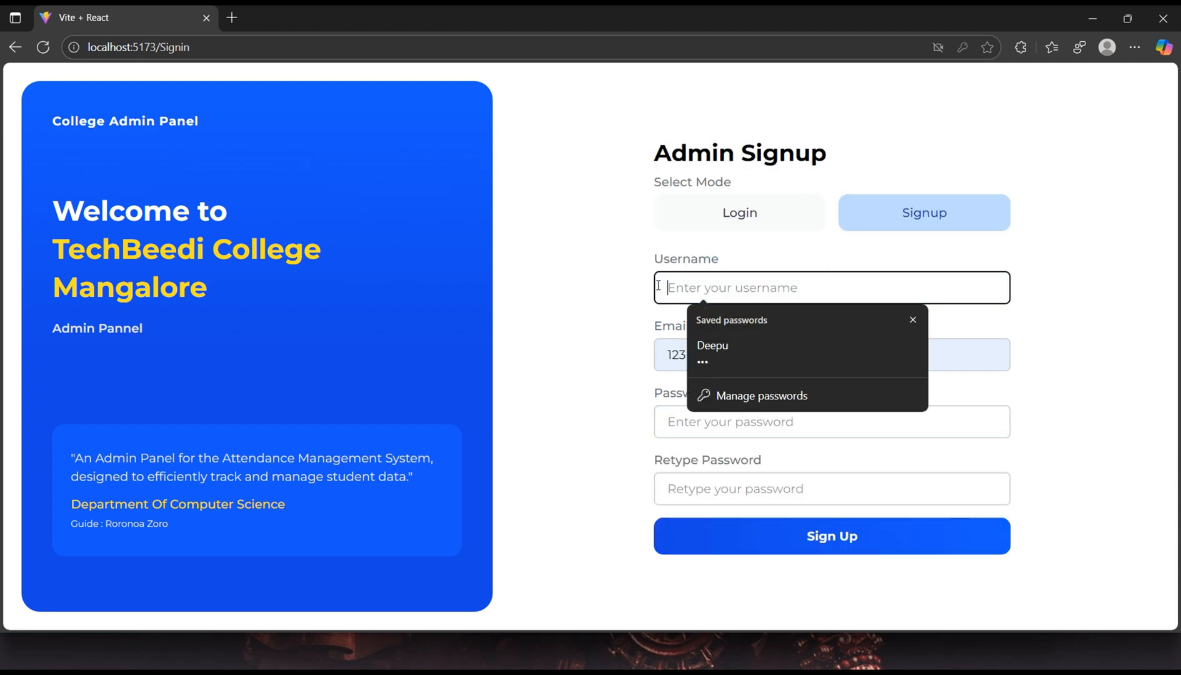
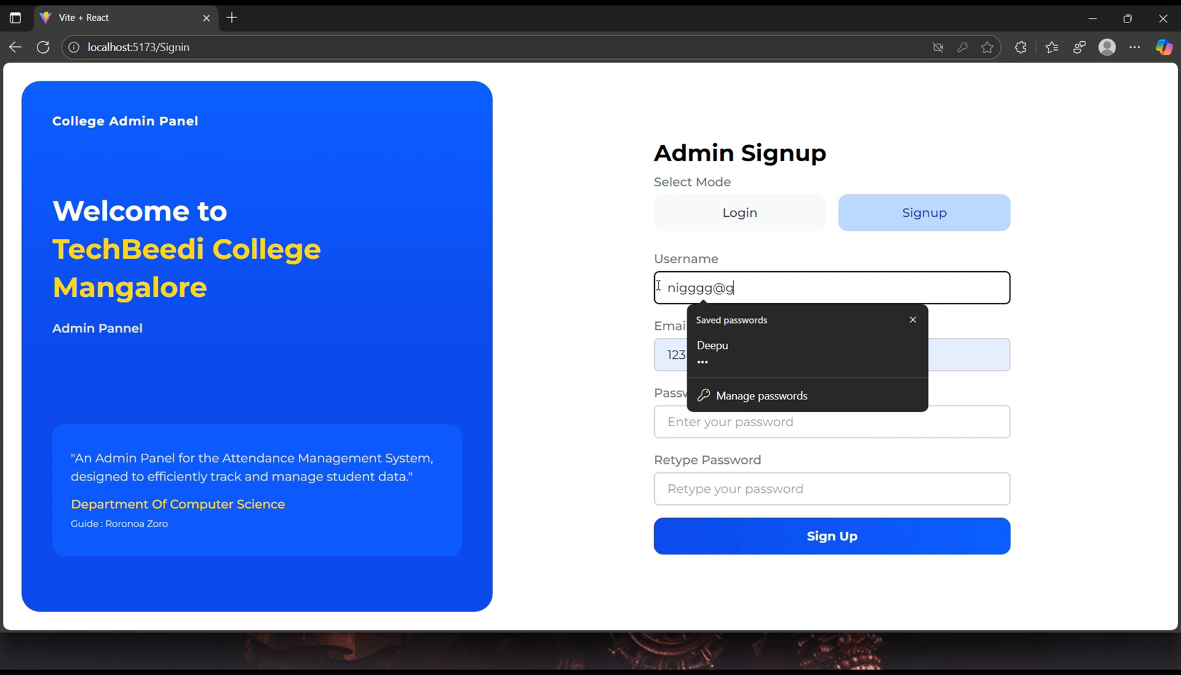
{"action": "left_click", "coordinate": [829, 421]}
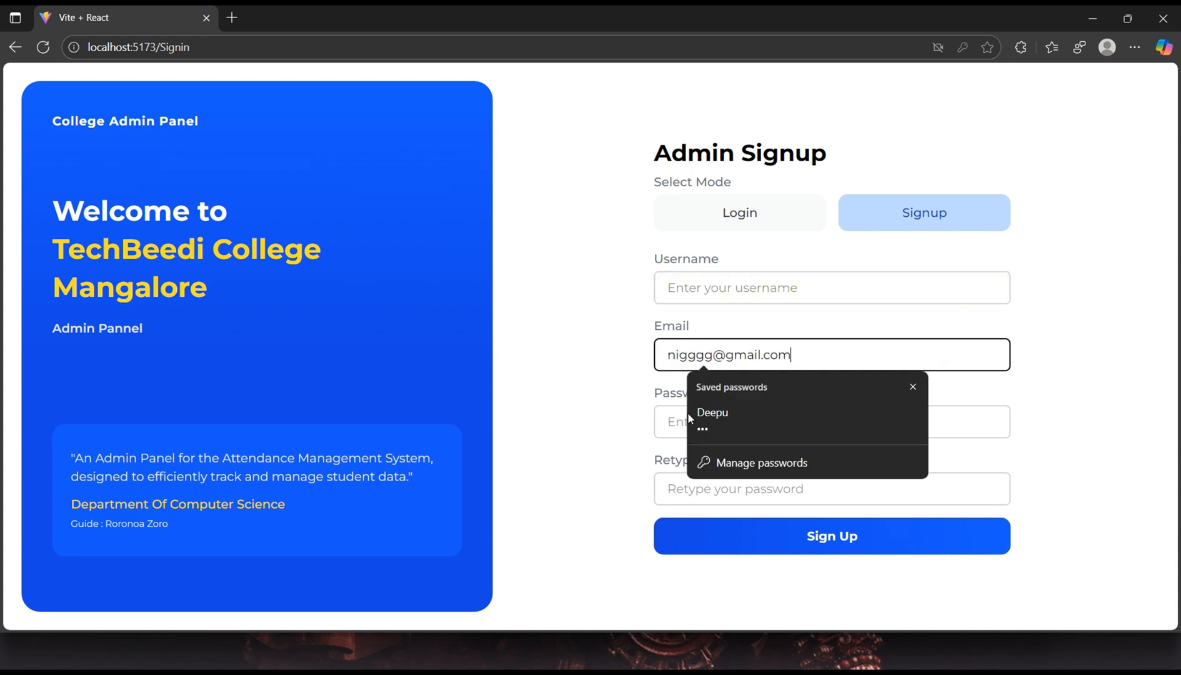
{"action": "left_click", "coordinate": [829, 488]}
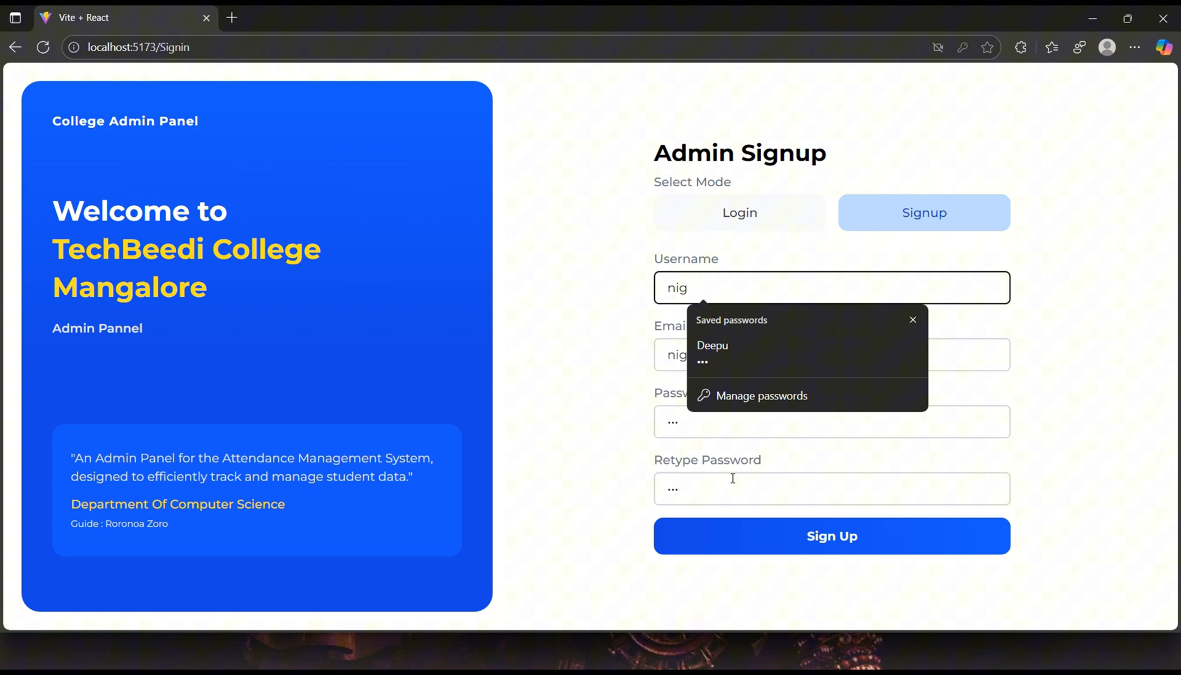
{"action": "left_click", "coordinate": [832, 535]}
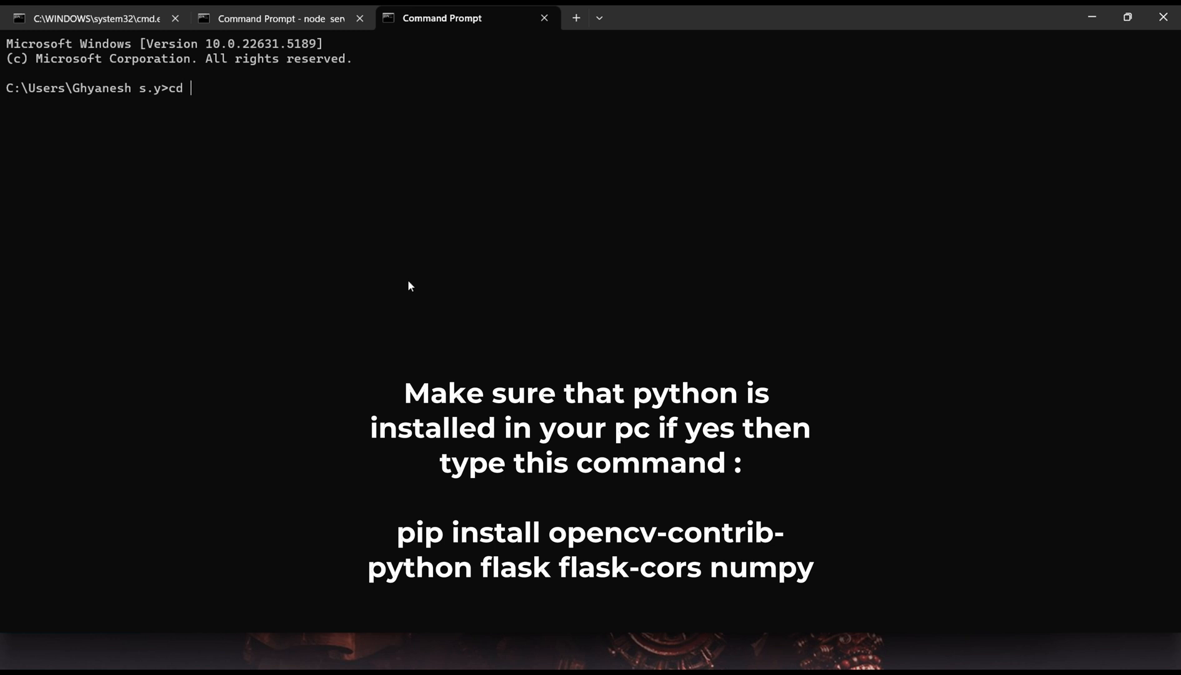
Run python enroll.py from facereco/python-face-api, serving Flask on port 5000, then add a tab
{"action": "type", "text": "f"}
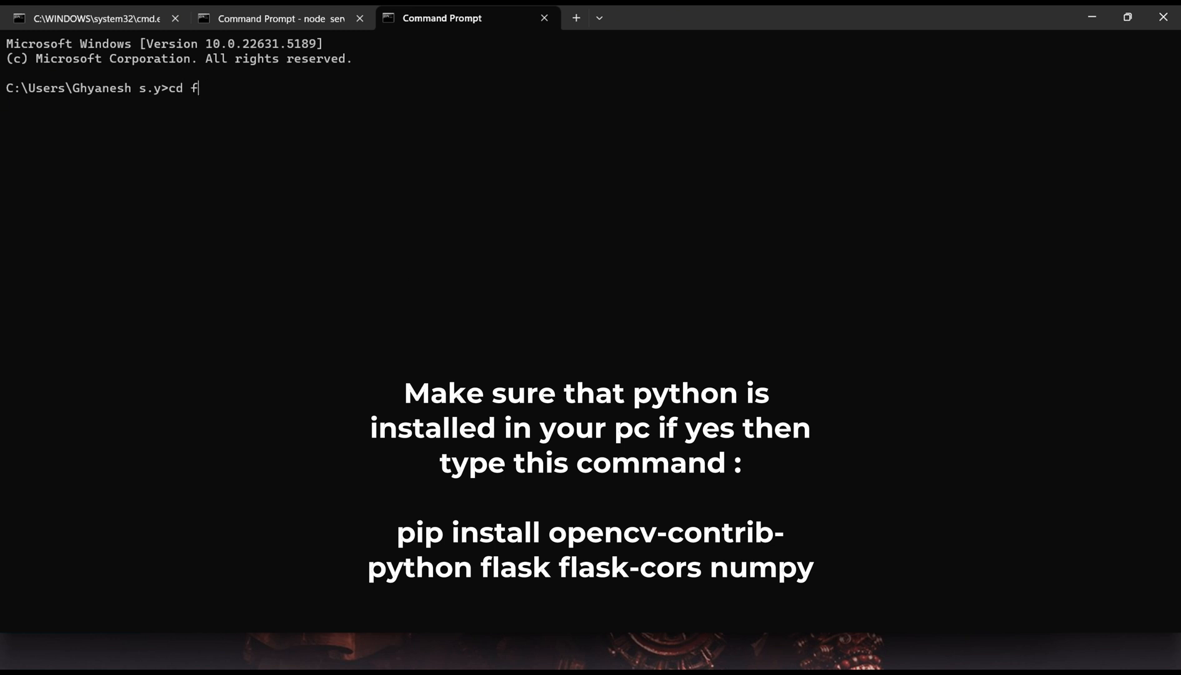
{"action": "type", "text": "acereco"}
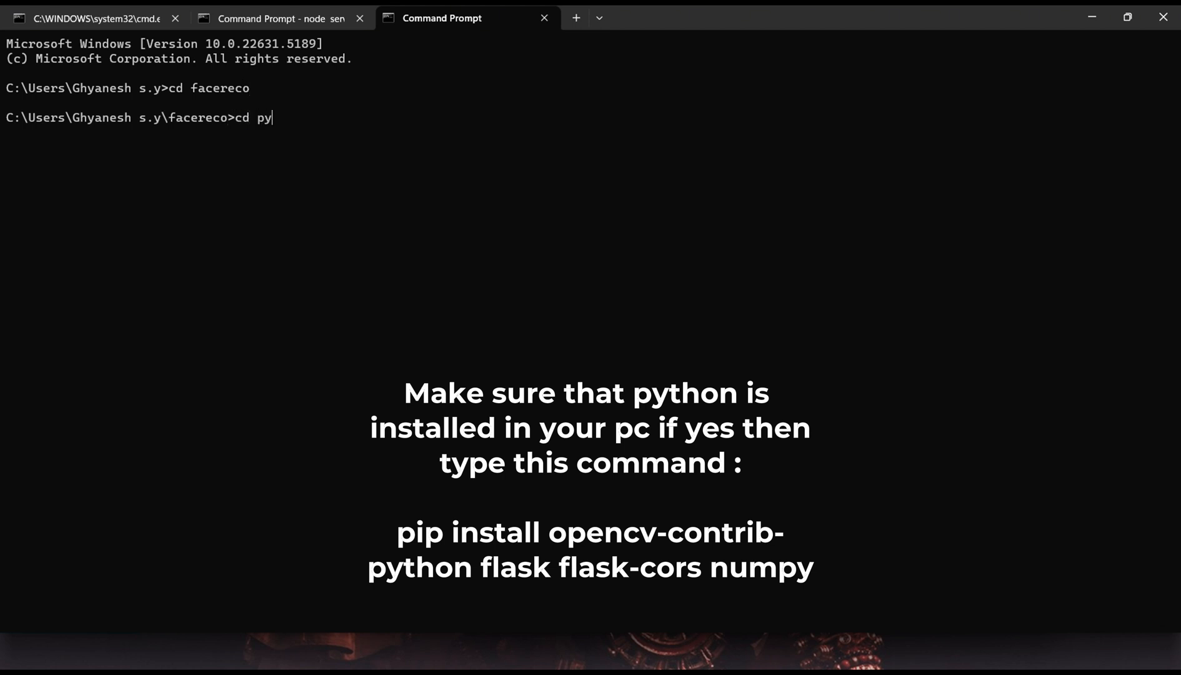
{"action": "type", "text": "thon-face-api"}
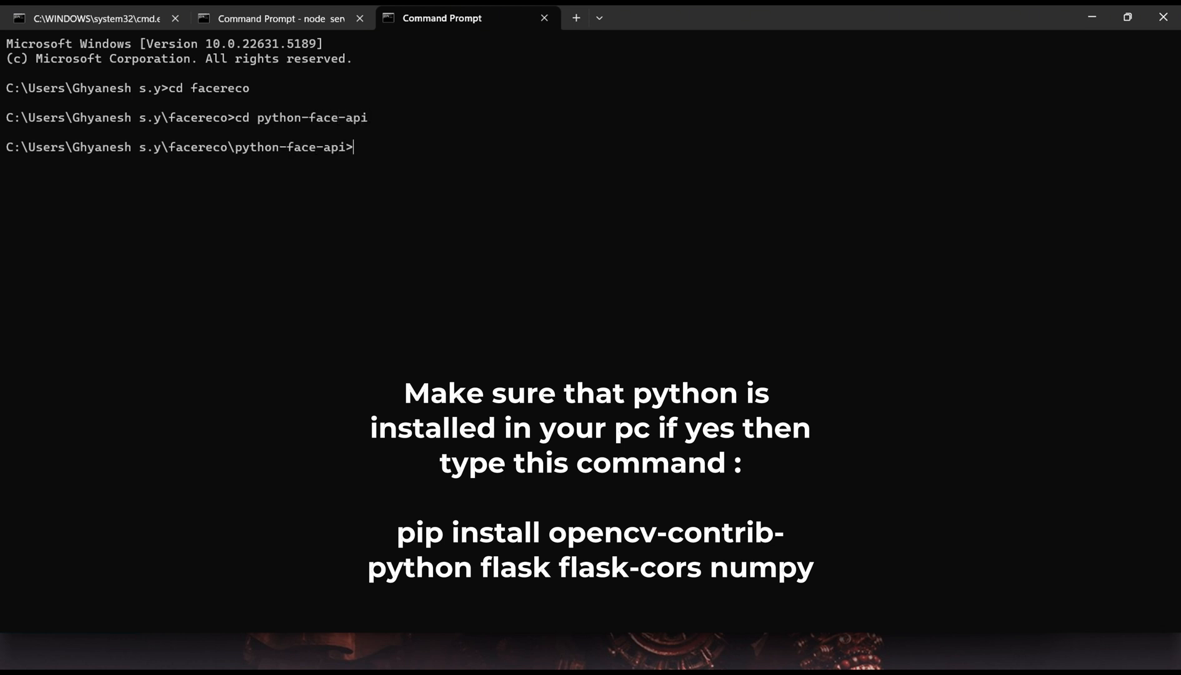
{"action": "type", "text": "pyth"}
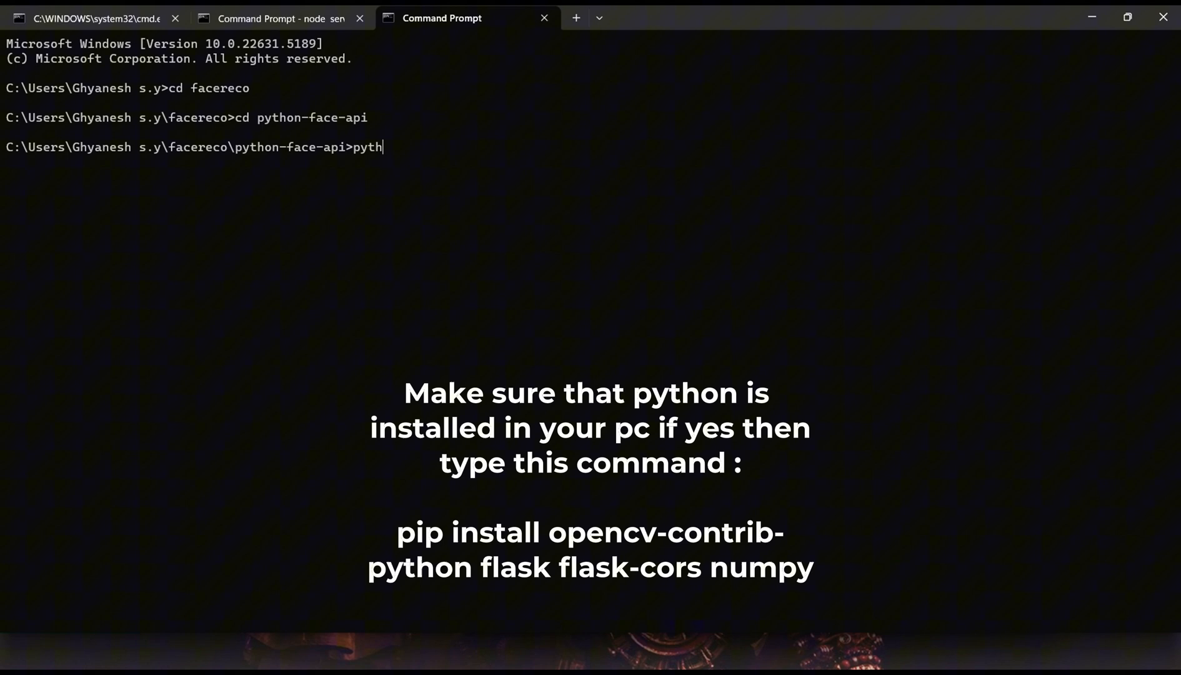
{"action": "type", "text": "on"}
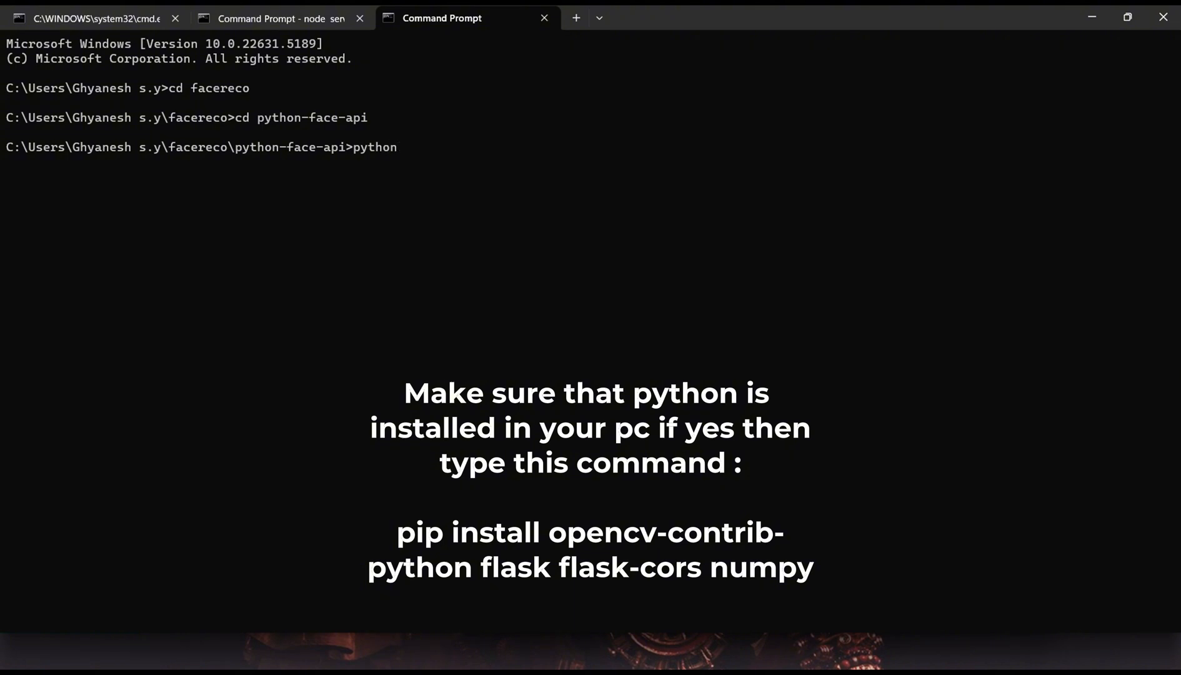
{"action": "type", "text": "enro"}
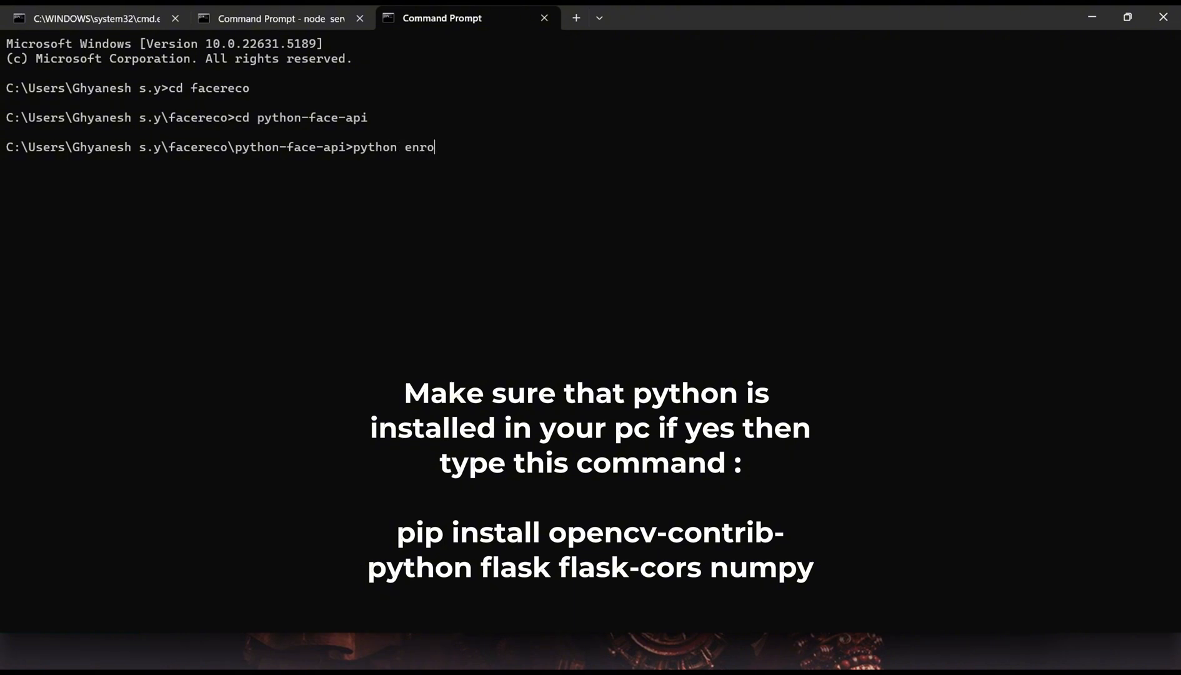
{"action": "type", "text": "ll.py"}
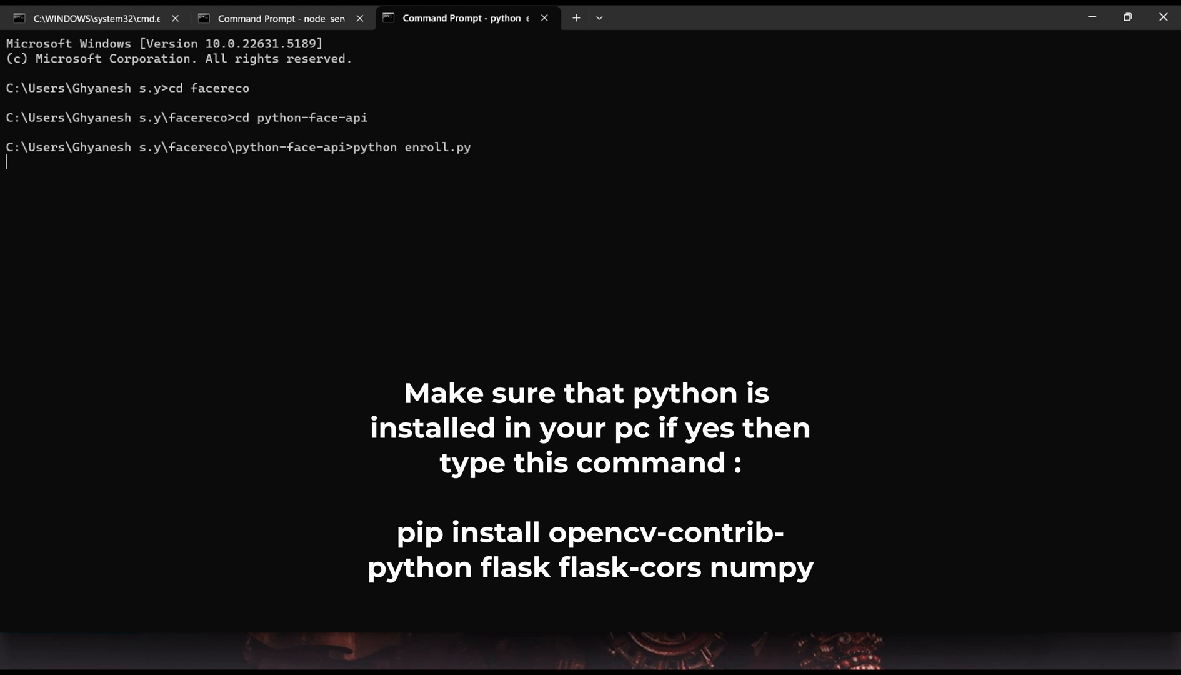
{"action": "mouse_move", "coordinate": [371, 259]}
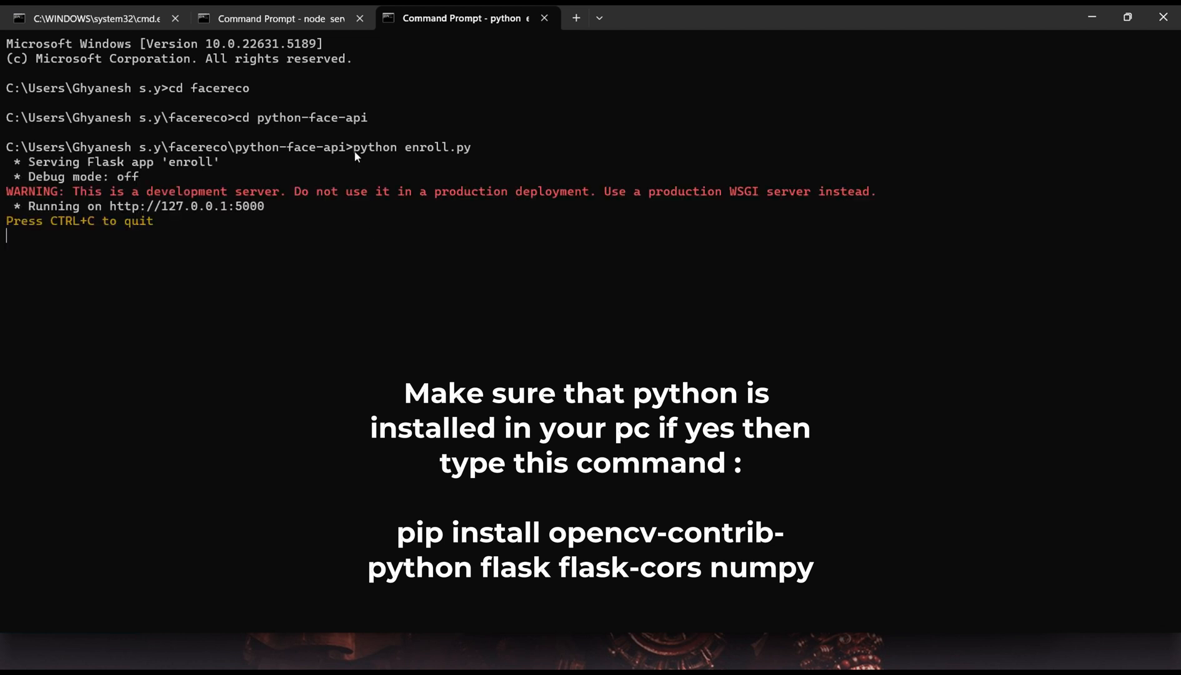
{"action": "mouse_move", "coordinate": [379, 253]}
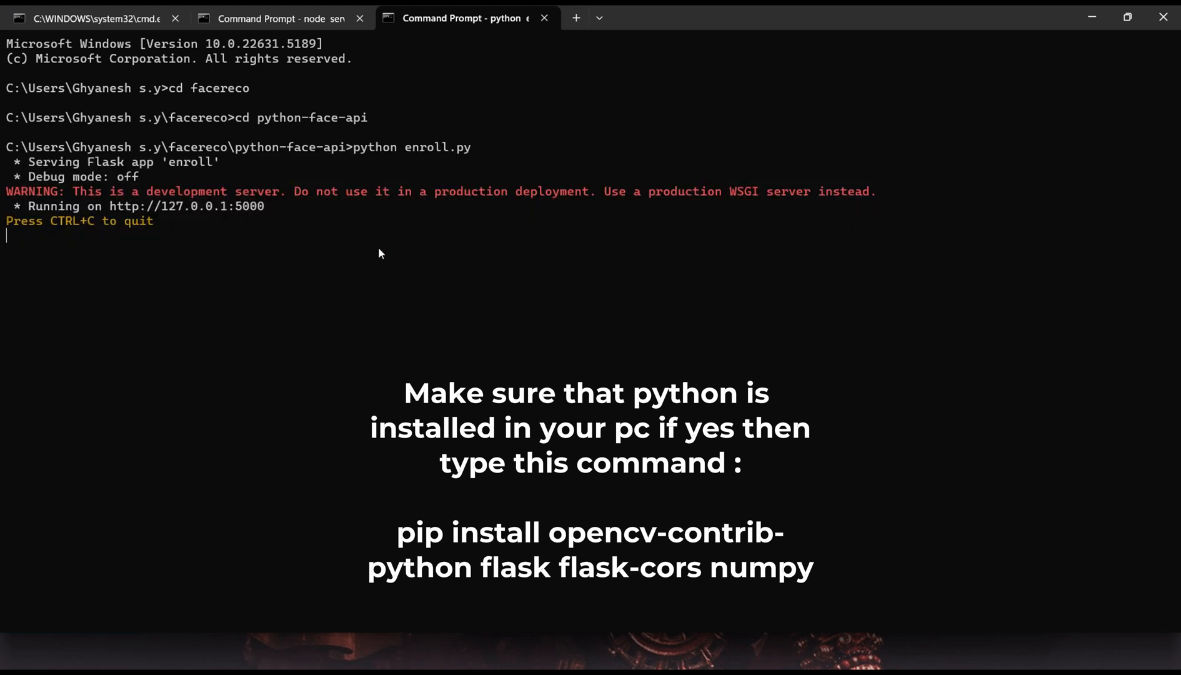
{"action": "left_click", "coordinate": [599, 17]}
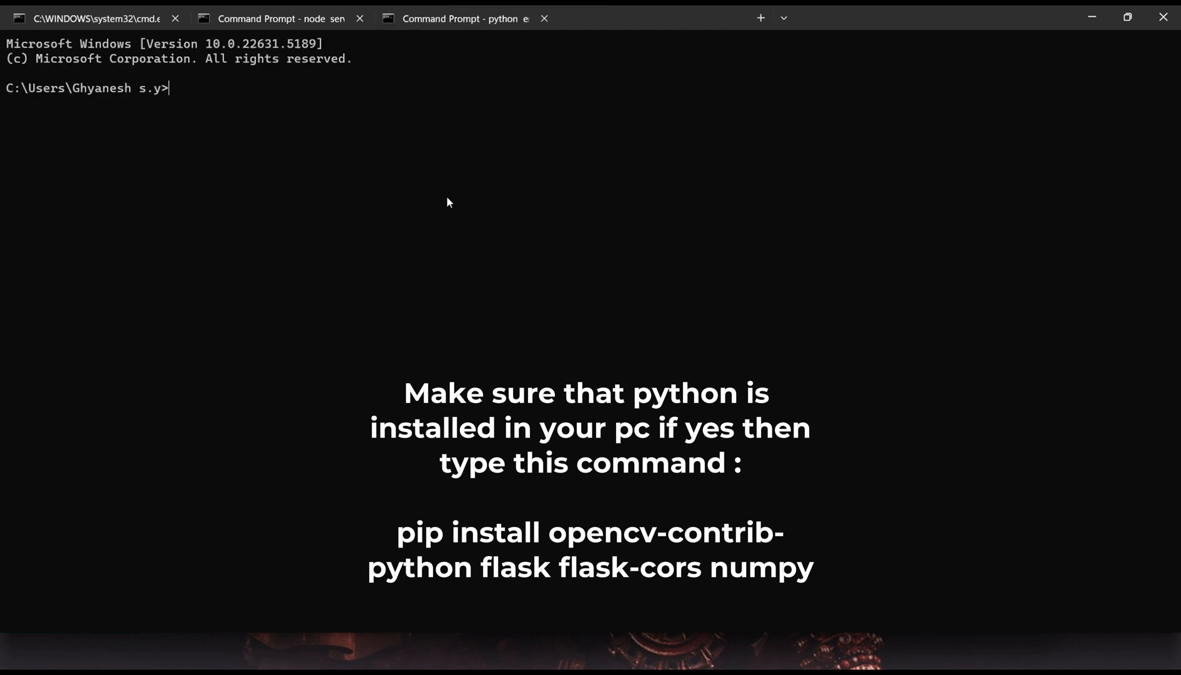
Change directory into the python-face-api folder in the new tab
{"action": "type", "text": "cd facre"}
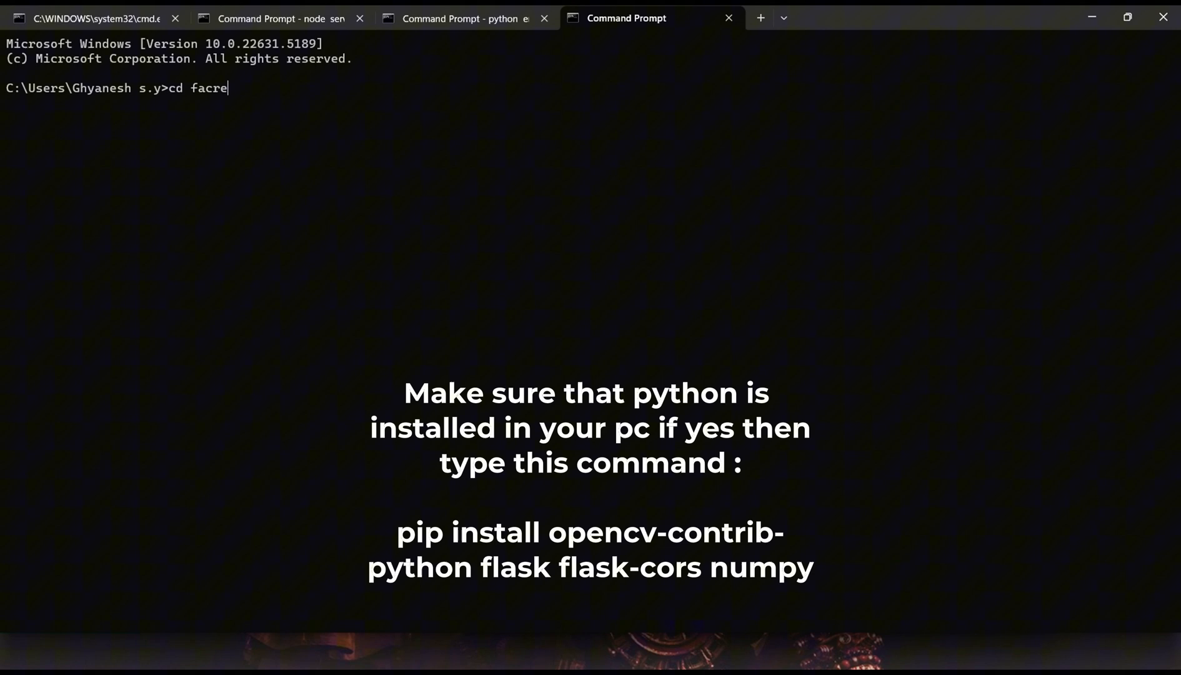
{"action": "key", "text": "Backspace"}
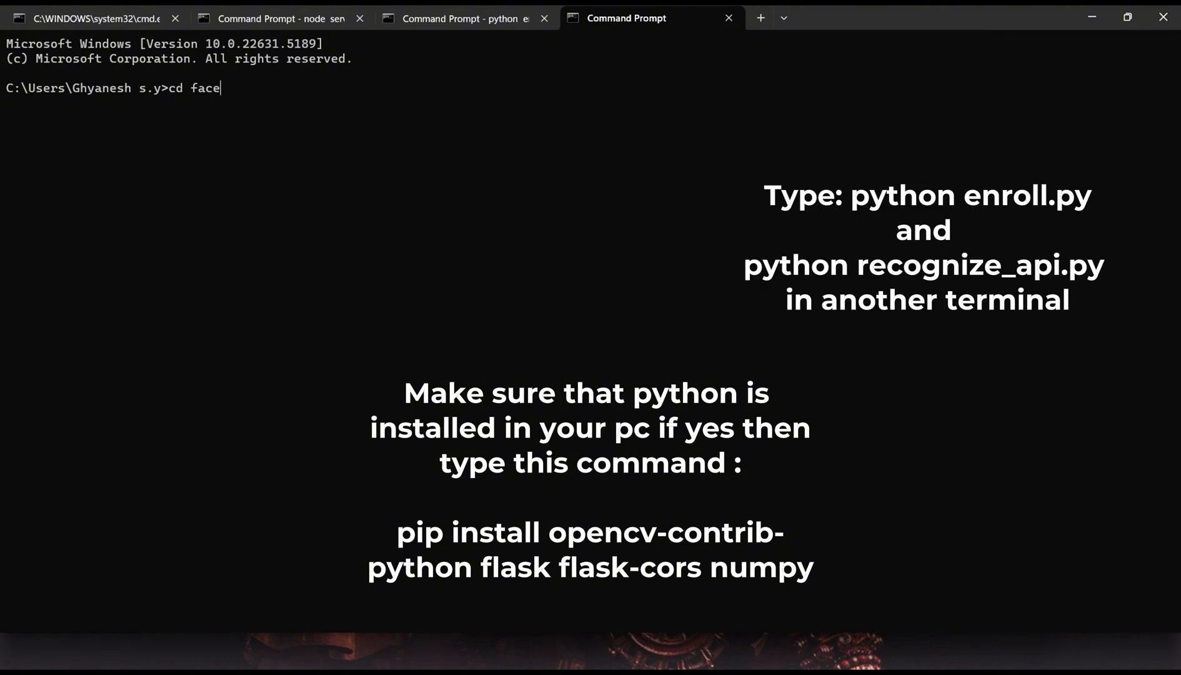
{"action": "type", "text": "reco/"}
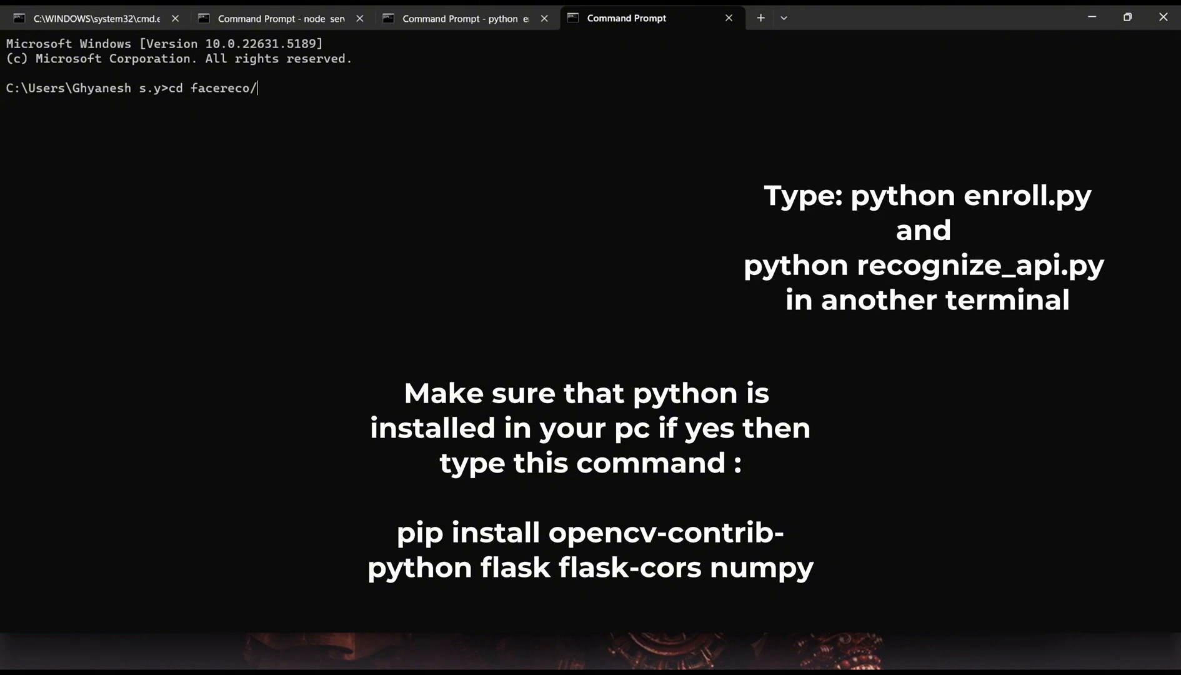
{"action": "type", "text": "python-"}
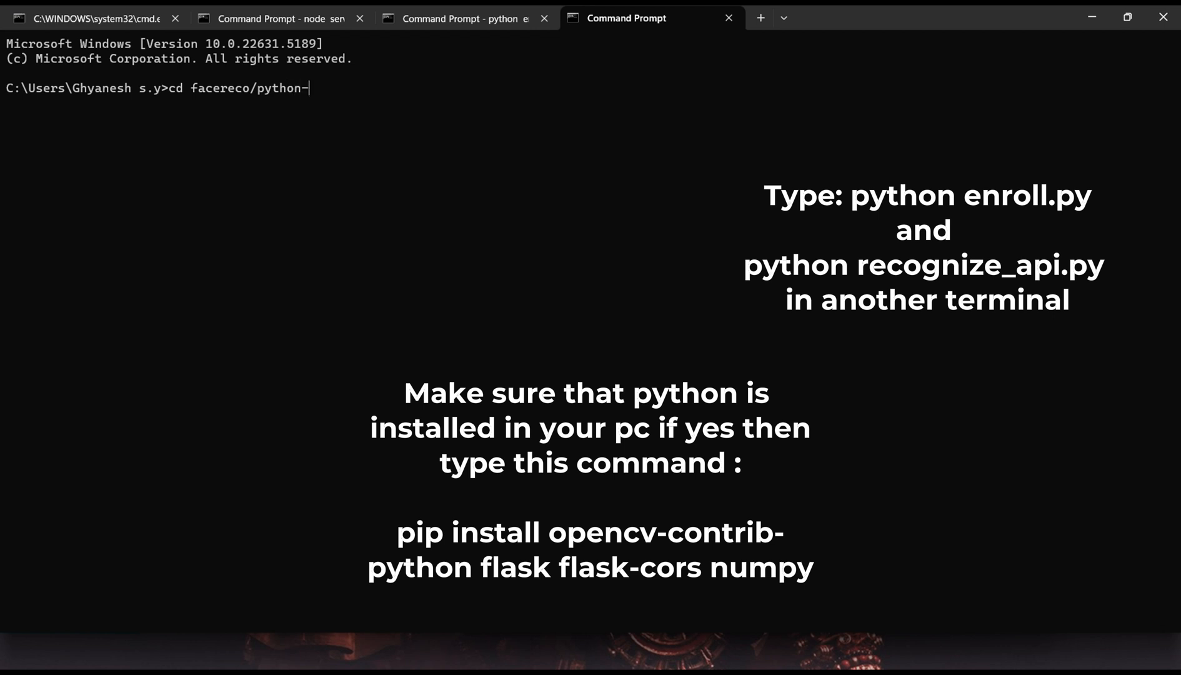
{"action": "type", "text": "face-api"}
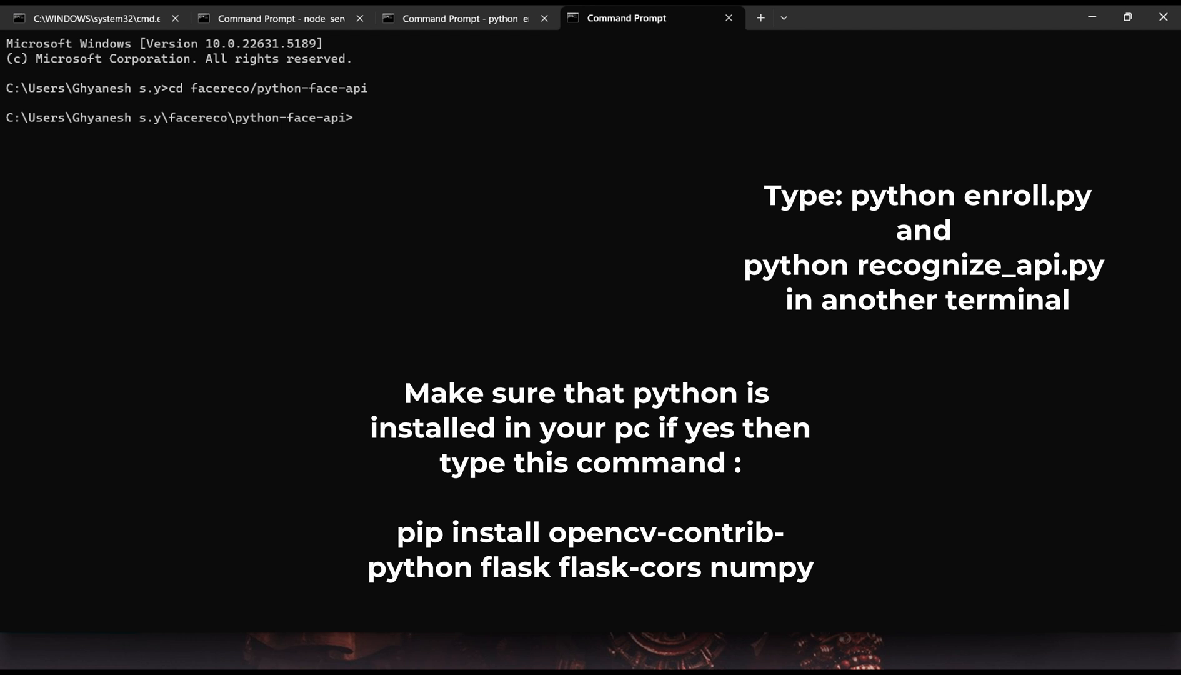
Start recognize_api.py with Python, checking the enroll server tab before returning
{"action": "type", "text": "python recog"}
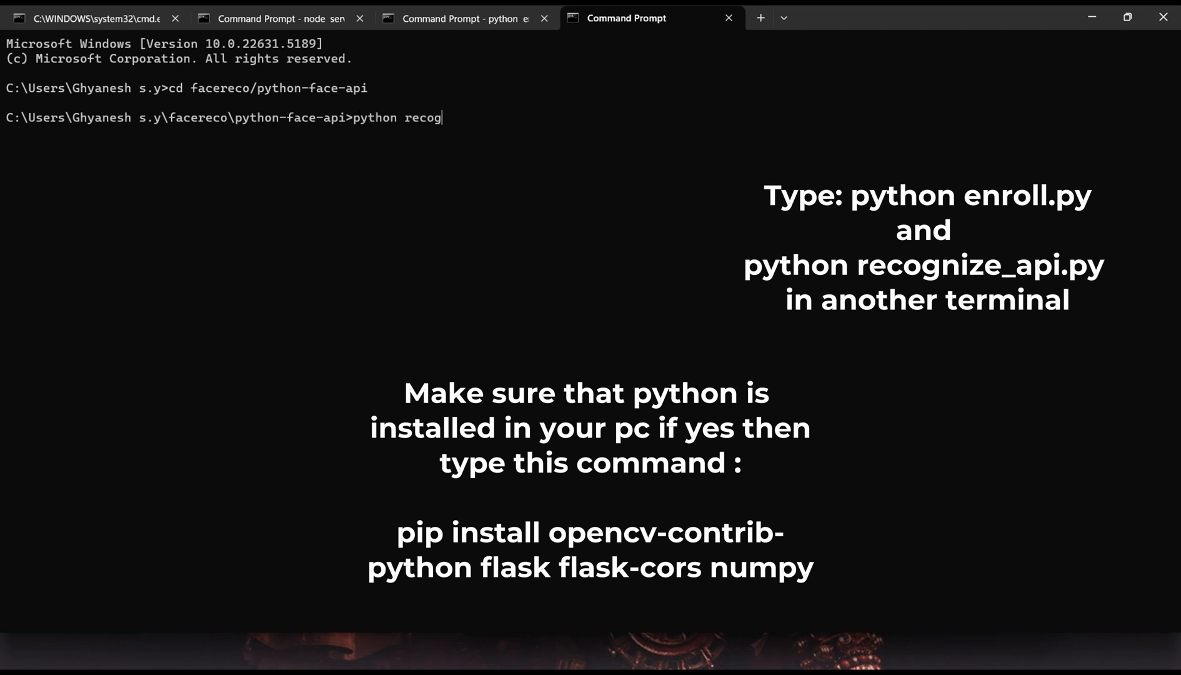
{"action": "type", "text": "nize_"}
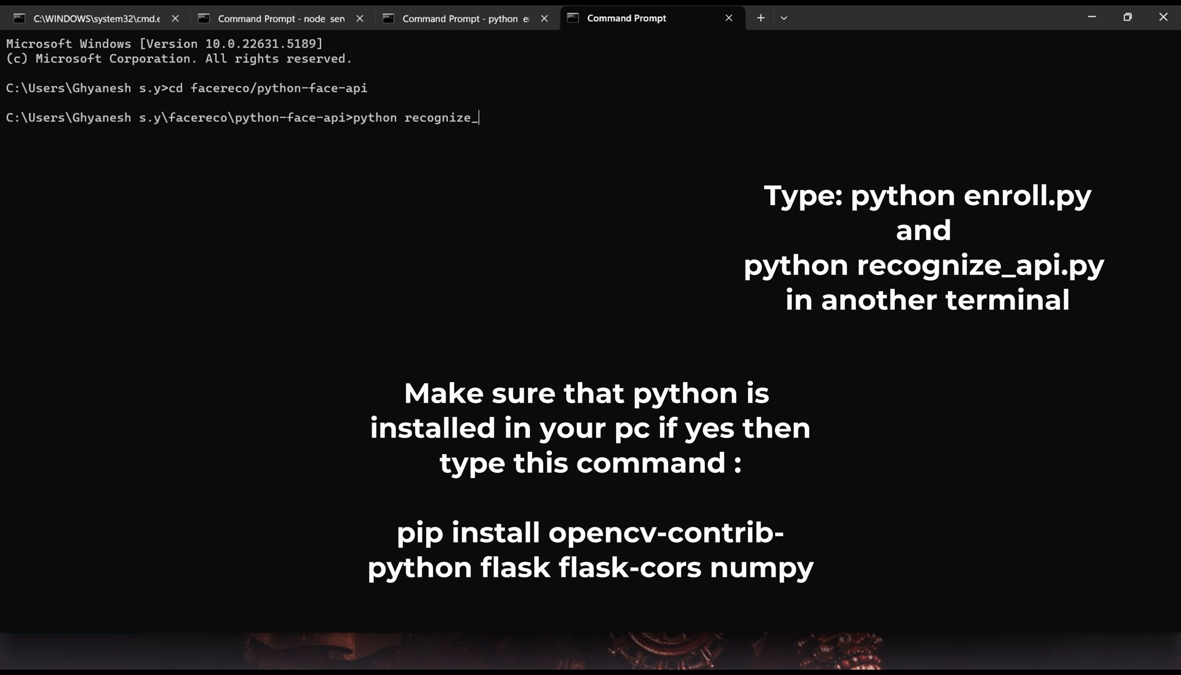
{"action": "type", "text": "api.py"}
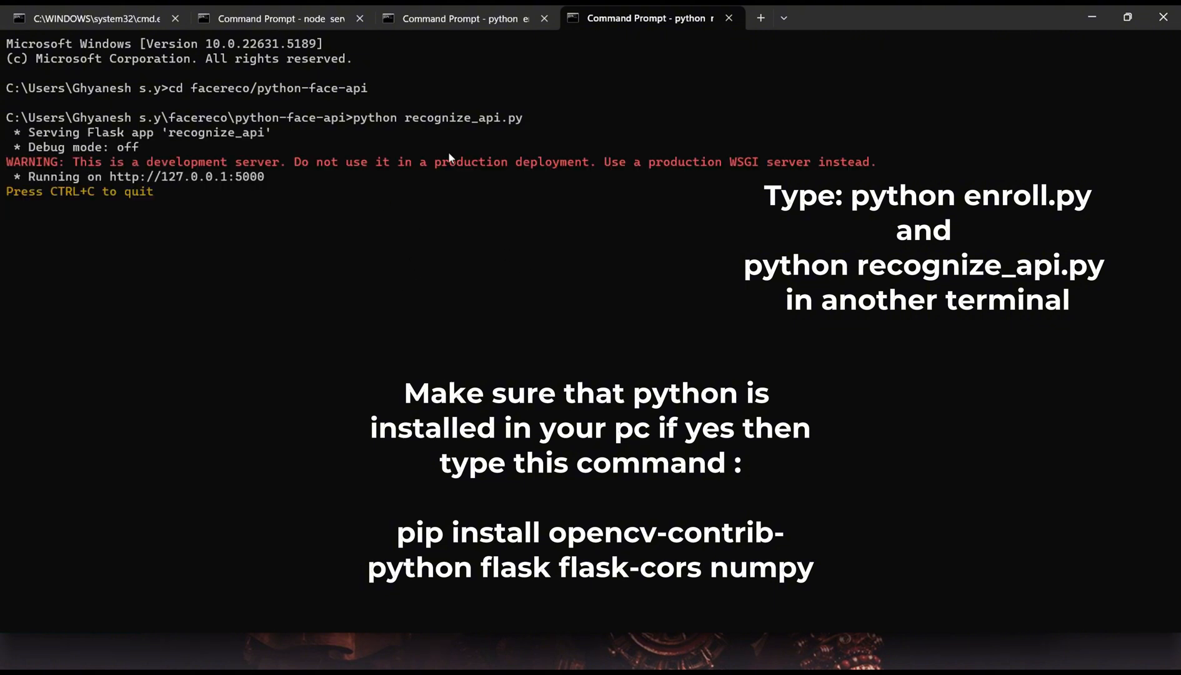
{"action": "left_click", "coordinate": [463, 19]}
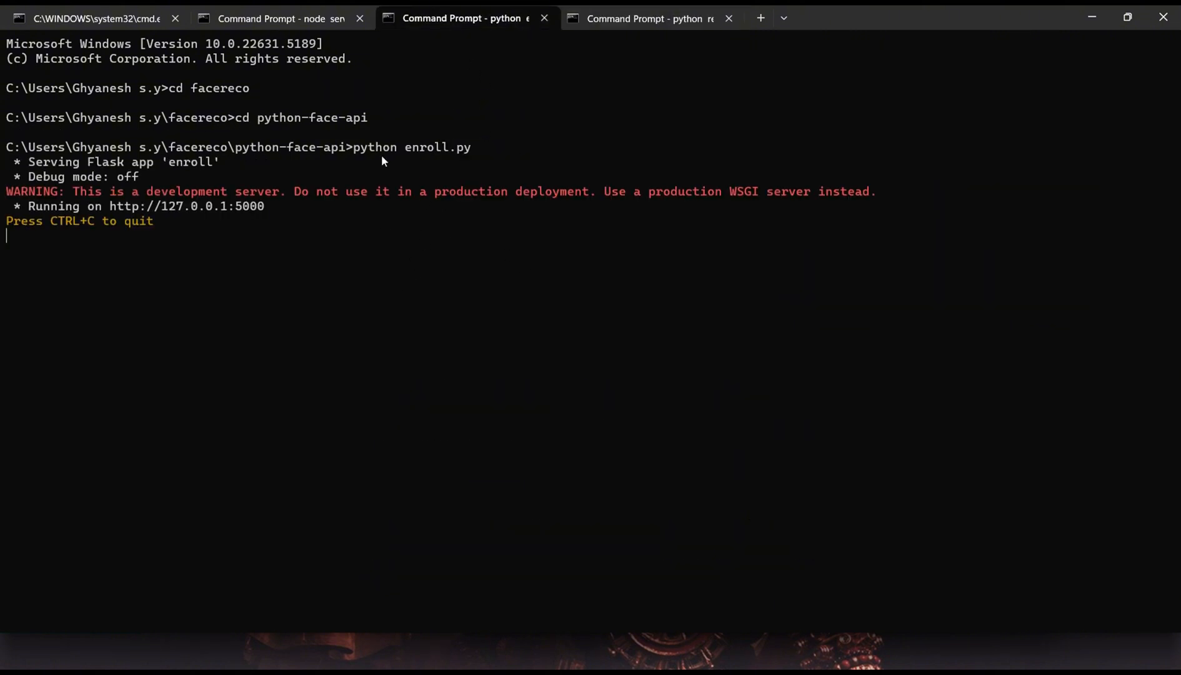
{"action": "left_click", "coordinate": [646, 18]}
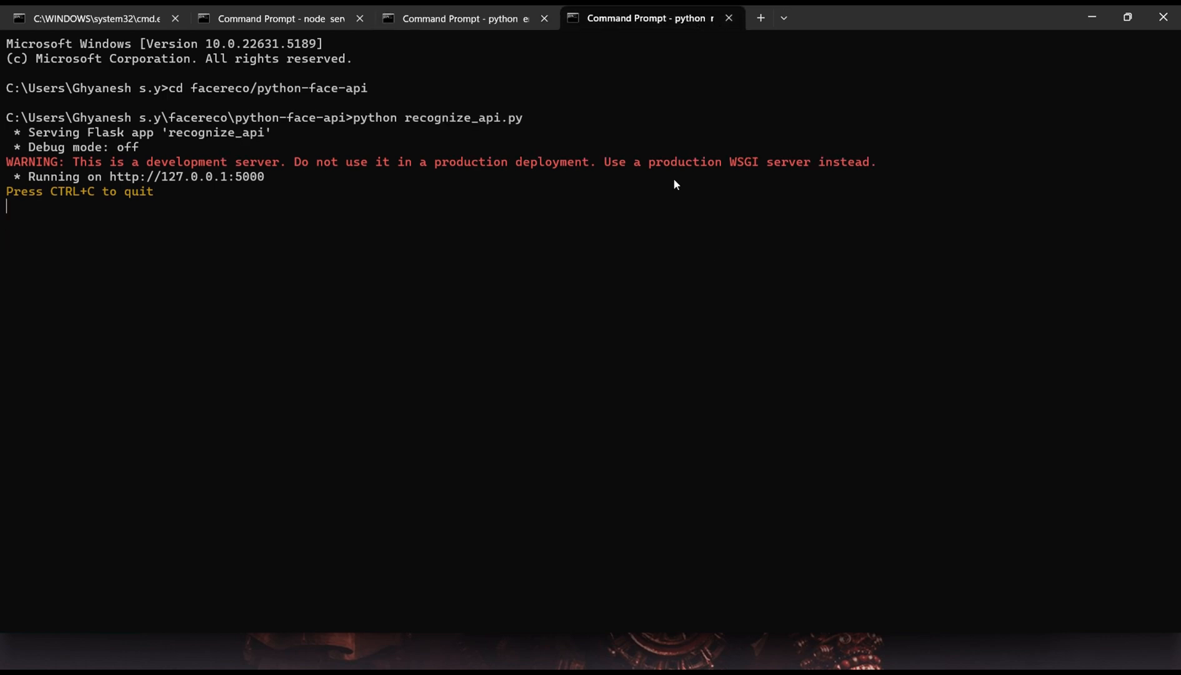
{"action": "mouse_move", "coordinate": [659, 455]}
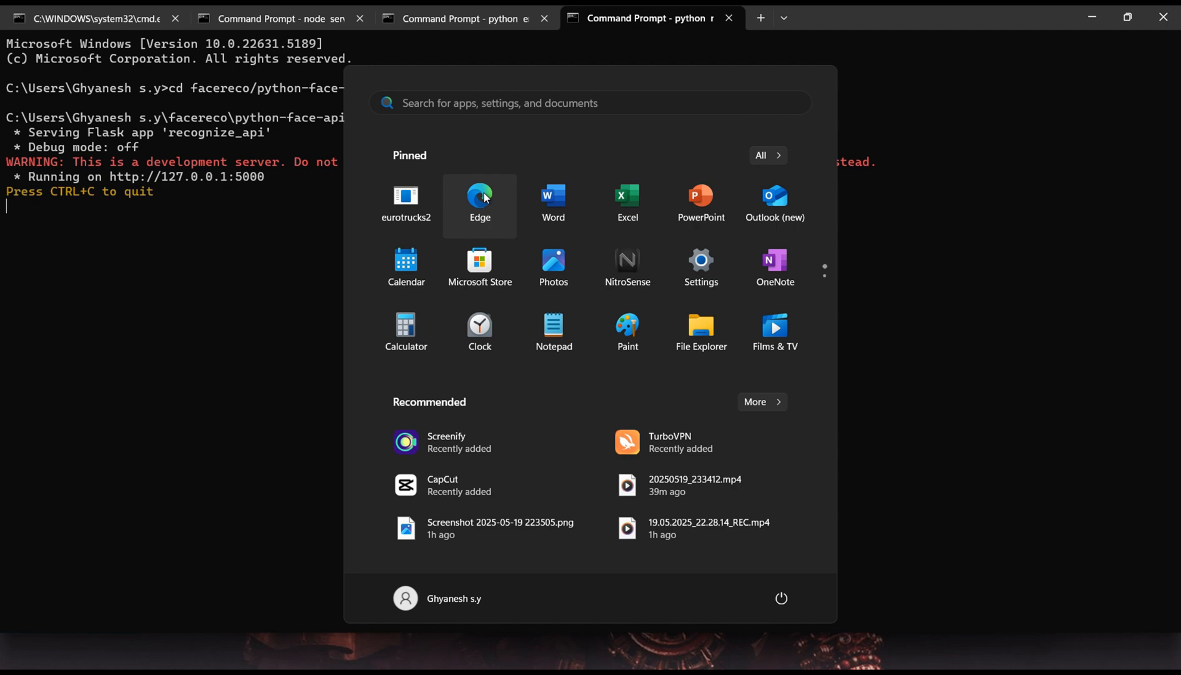
Launch Edge, load localhost:5173, and go to the Dashboard admin login page
{"action": "left_click", "coordinate": [480, 201]}
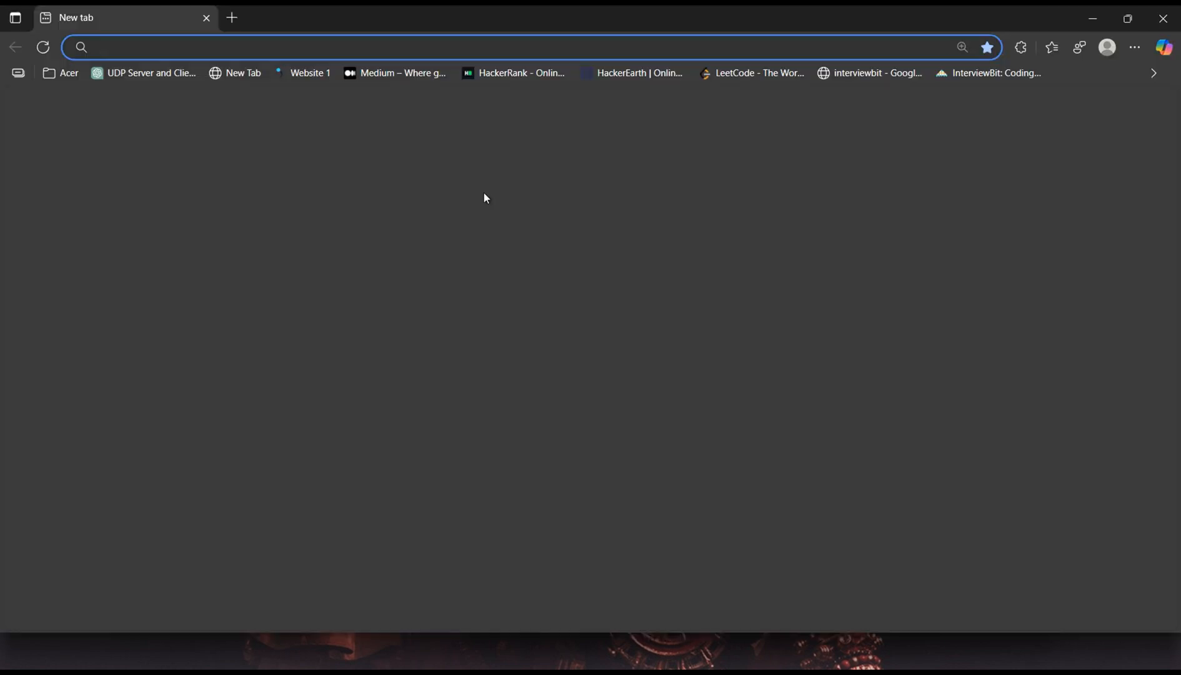
{"action": "type", "text": "localhost:5173"}
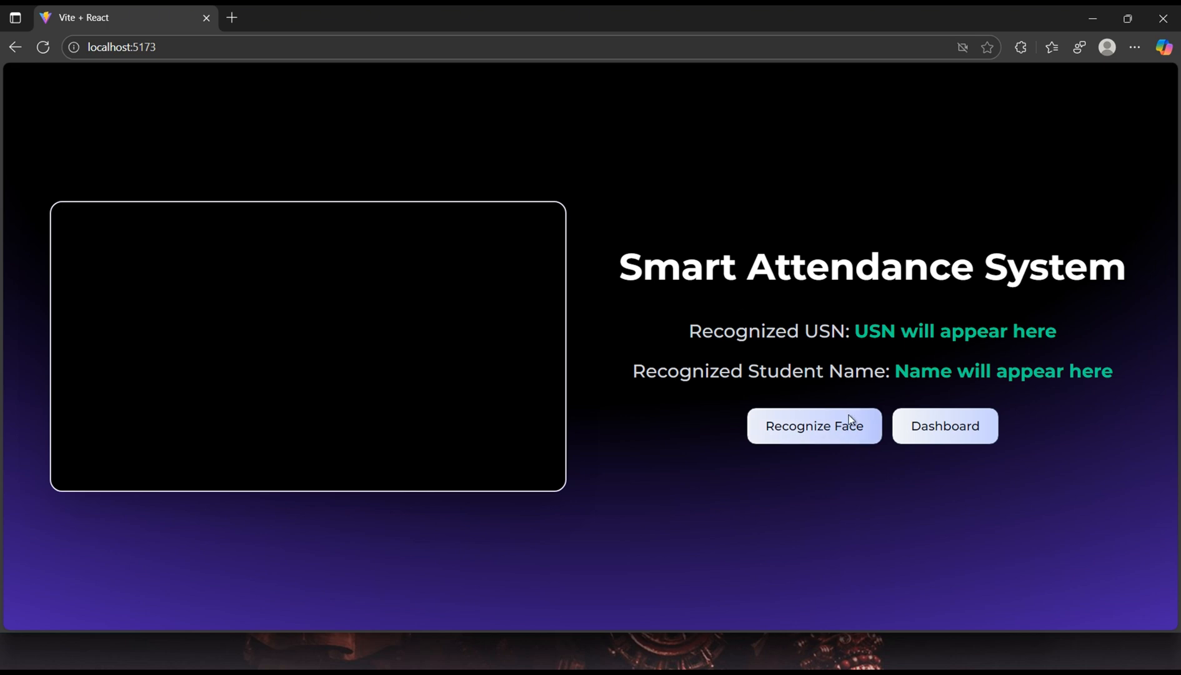
{"action": "left_click", "coordinate": [944, 426]}
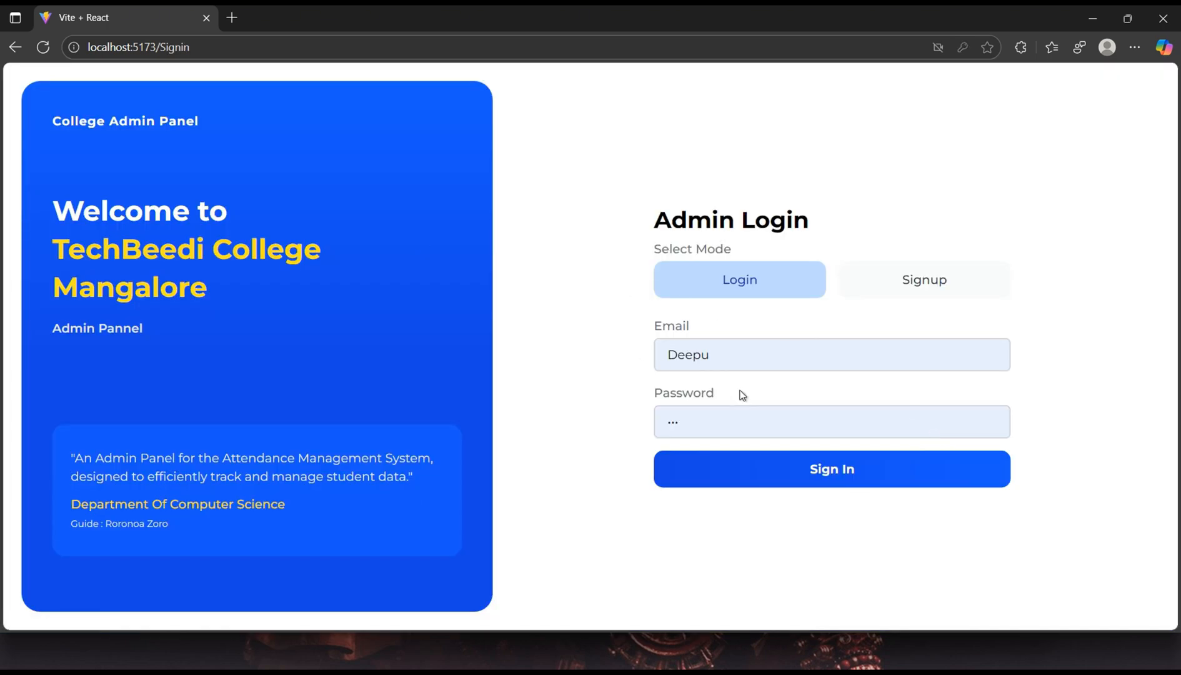
Enter the admin email, sign in, dismiss the success alert, and open Add Students
{"action": "left_click", "coordinate": [829, 354]}
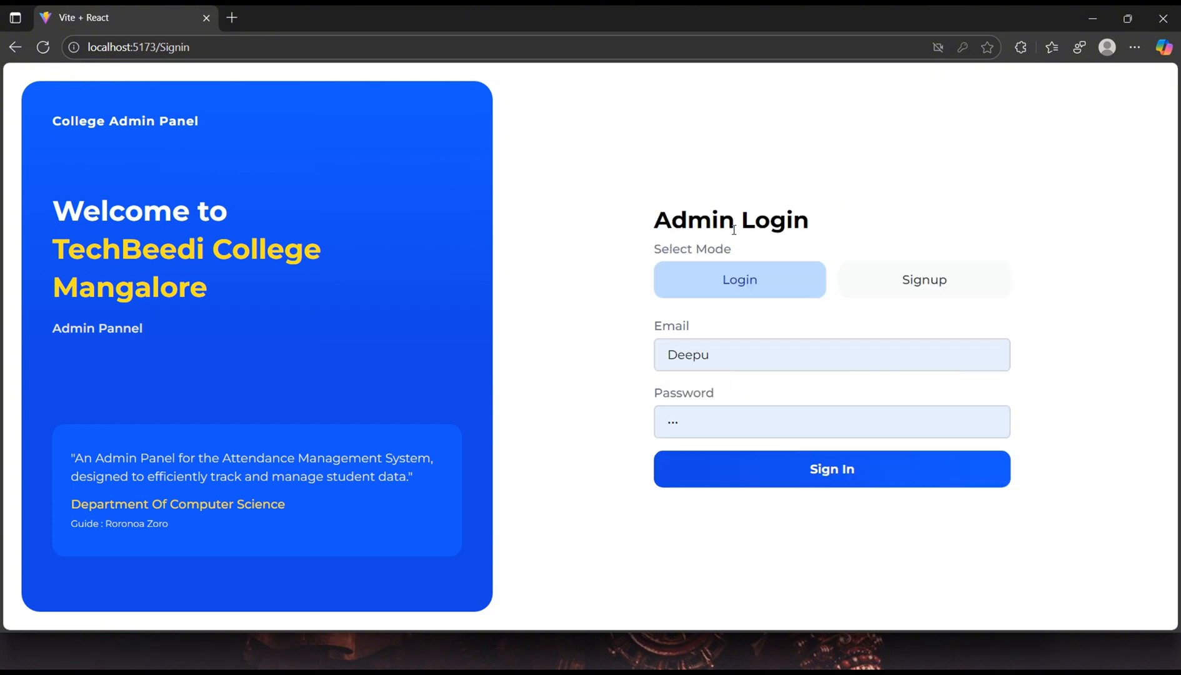
{"action": "left_click", "coordinate": [829, 354]}
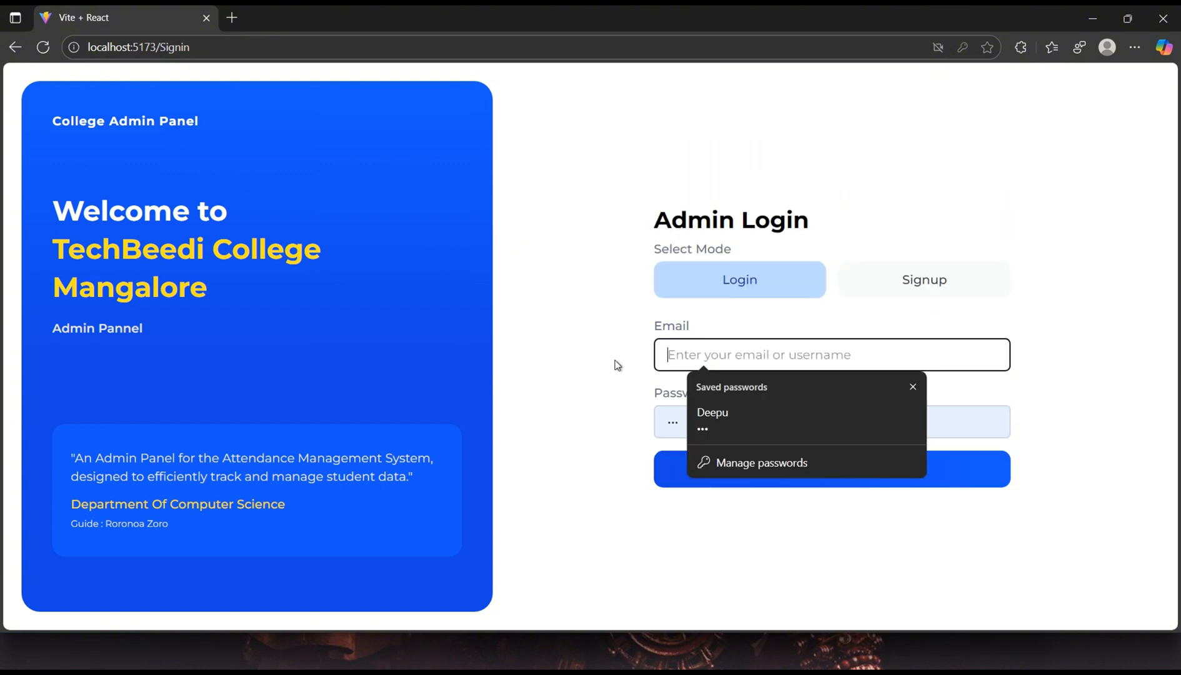
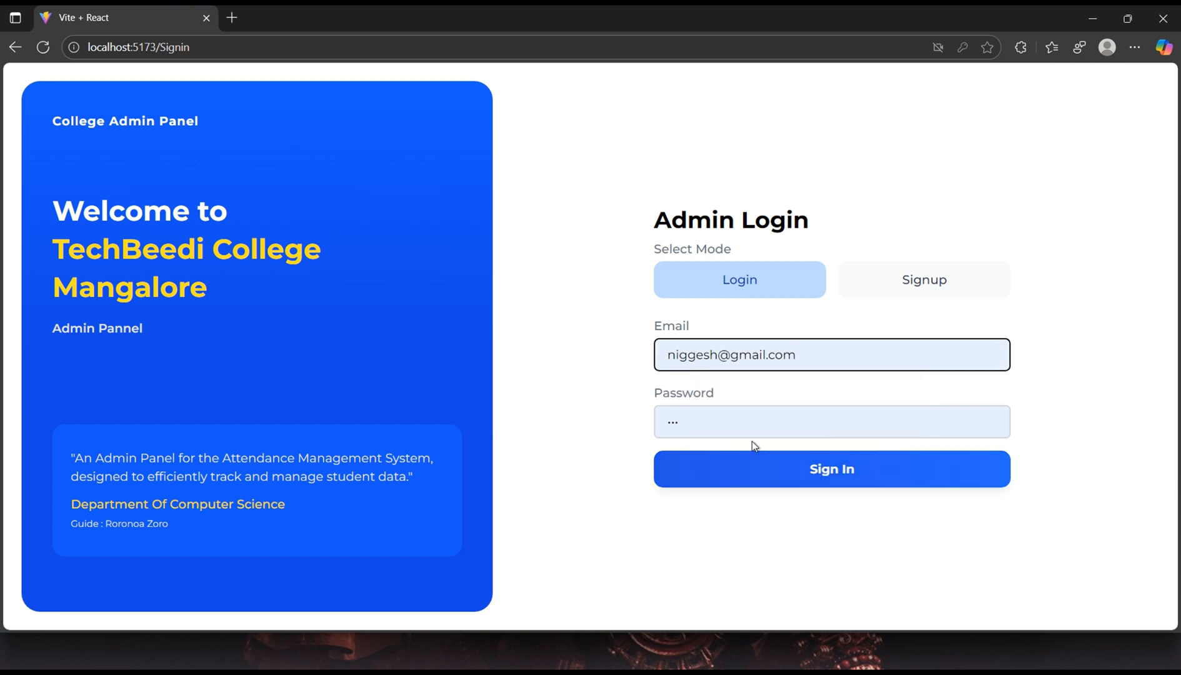
{"action": "left_click", "coordinate": [831, 469]}
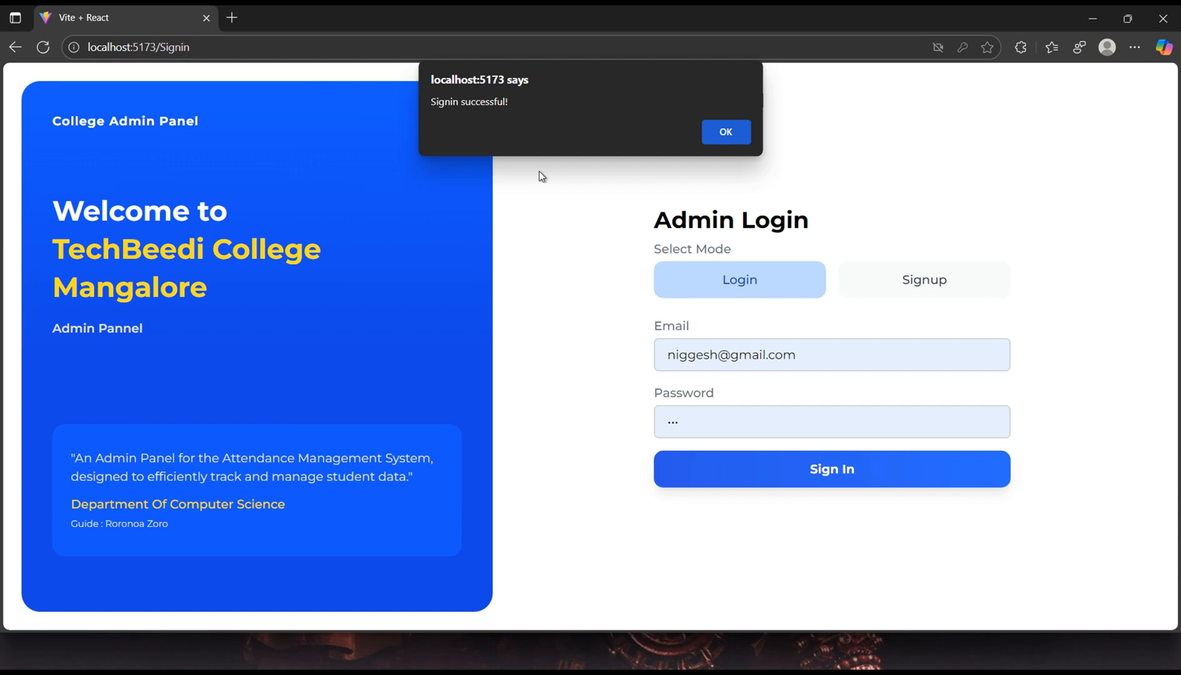
{"action": "left_click", "coordinate": [724, 132]}
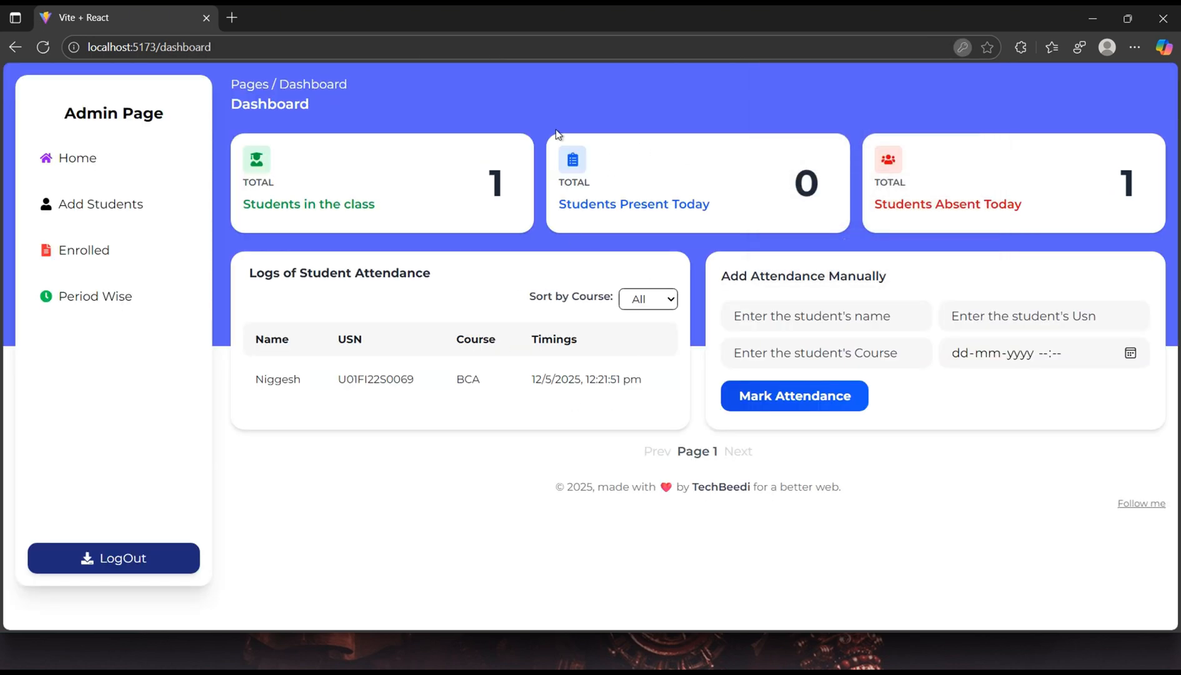
{"action": "mouse_move", "coordinate": [100, 205]}
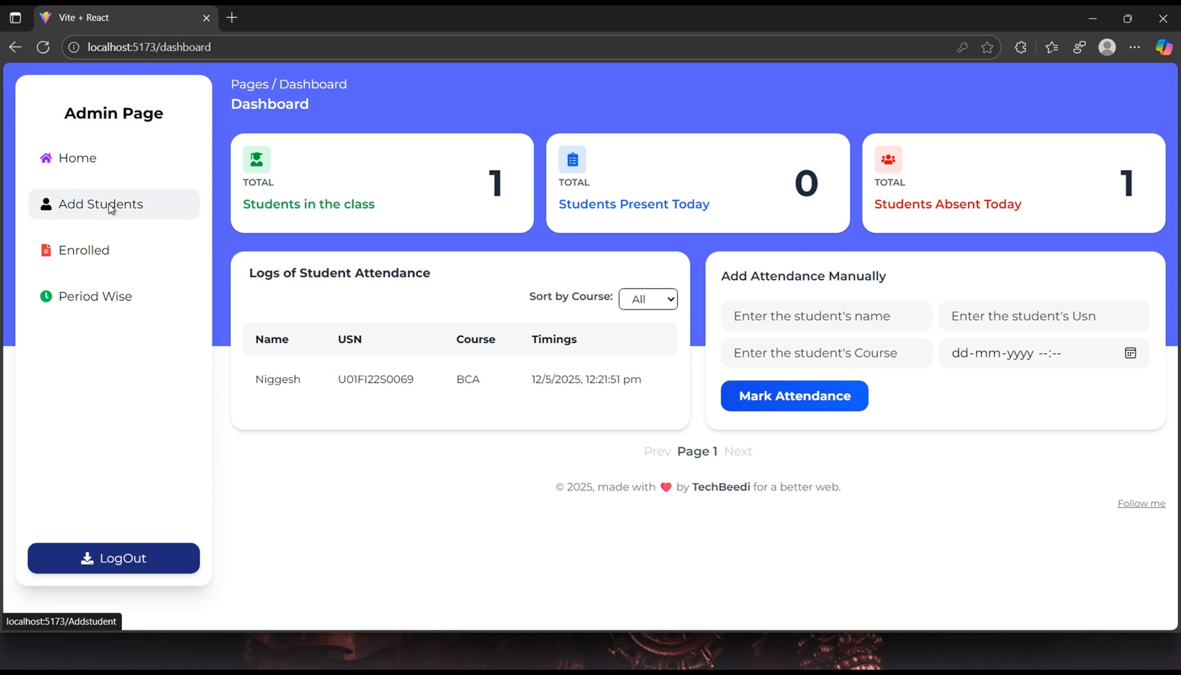
{"action": "left_click", "coordinate": [100, 205]}
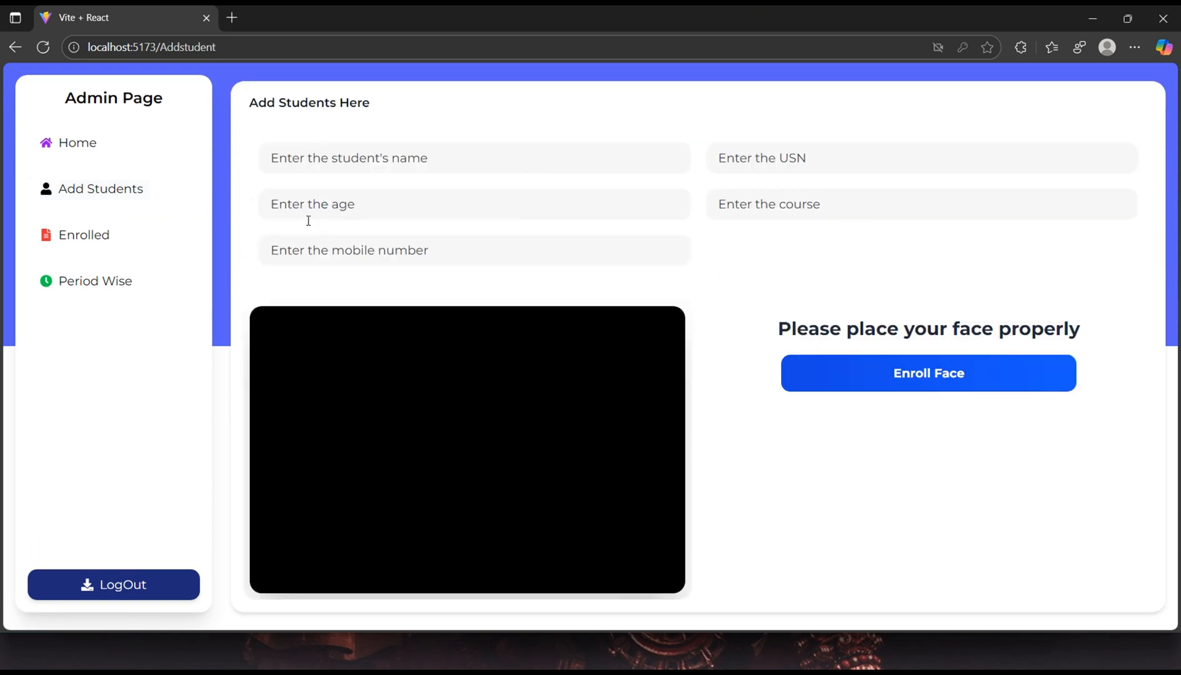
Set the site's Camera permission to Allow in Edge's site info panel
{"action": "left_click", "coordinate": [73, 47]}
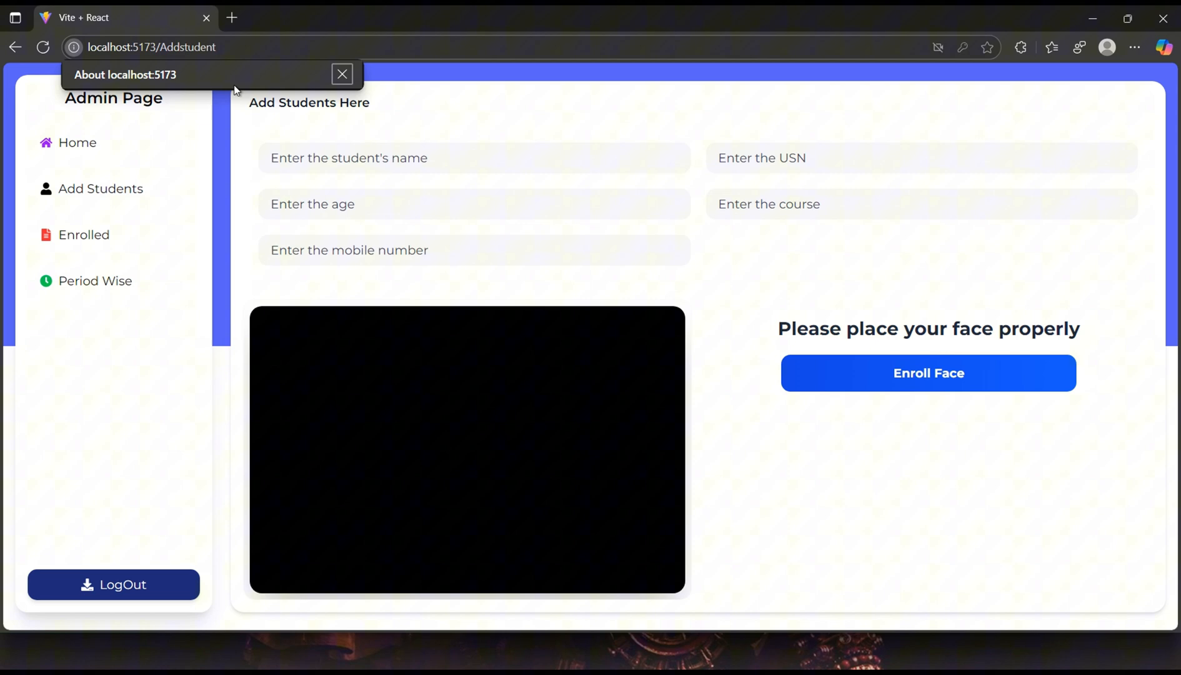
{"action": "left_click", "coordinate": [293, 202]}
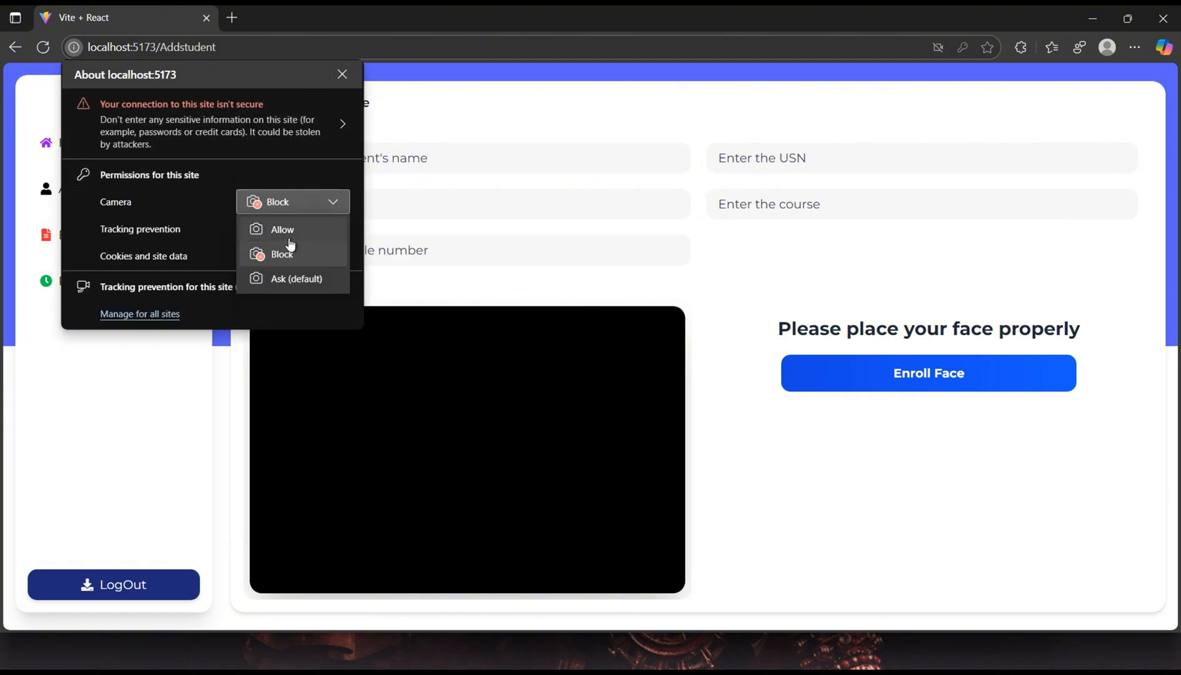
{"action": "left_click", "coordinate": [282, 230]}
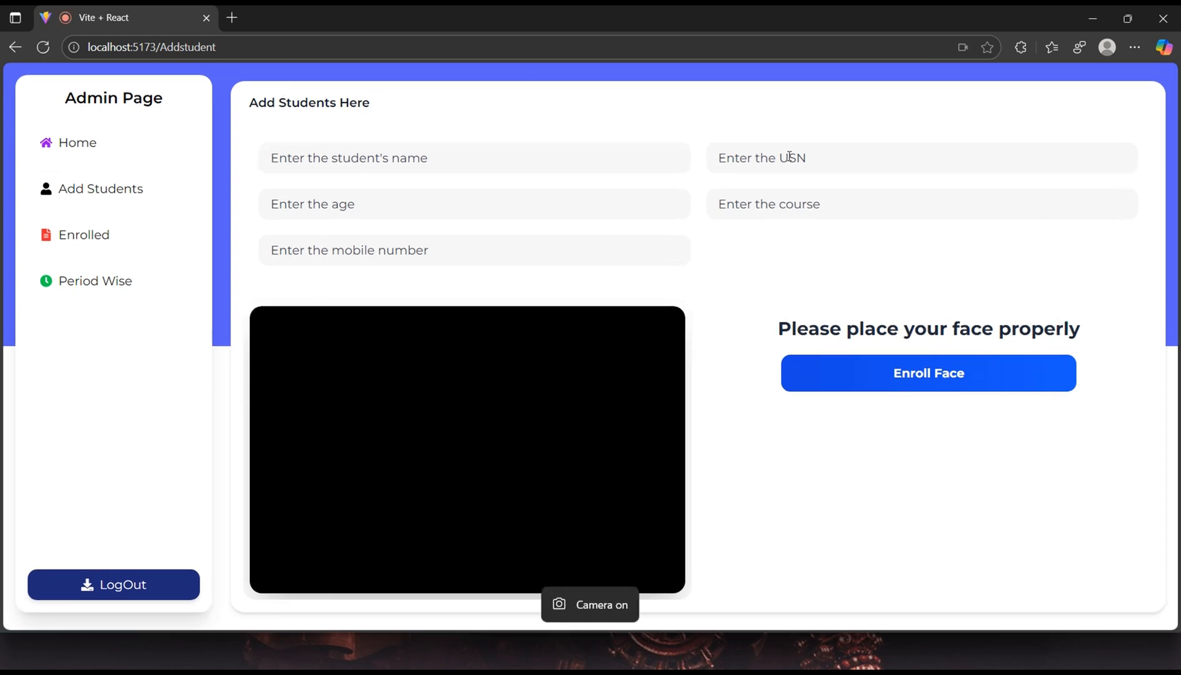
Try Enroll Face, dismiss the missing-details warning, then run Recognize Face
{"action": "left_click", "coordinate": [928, 373]}
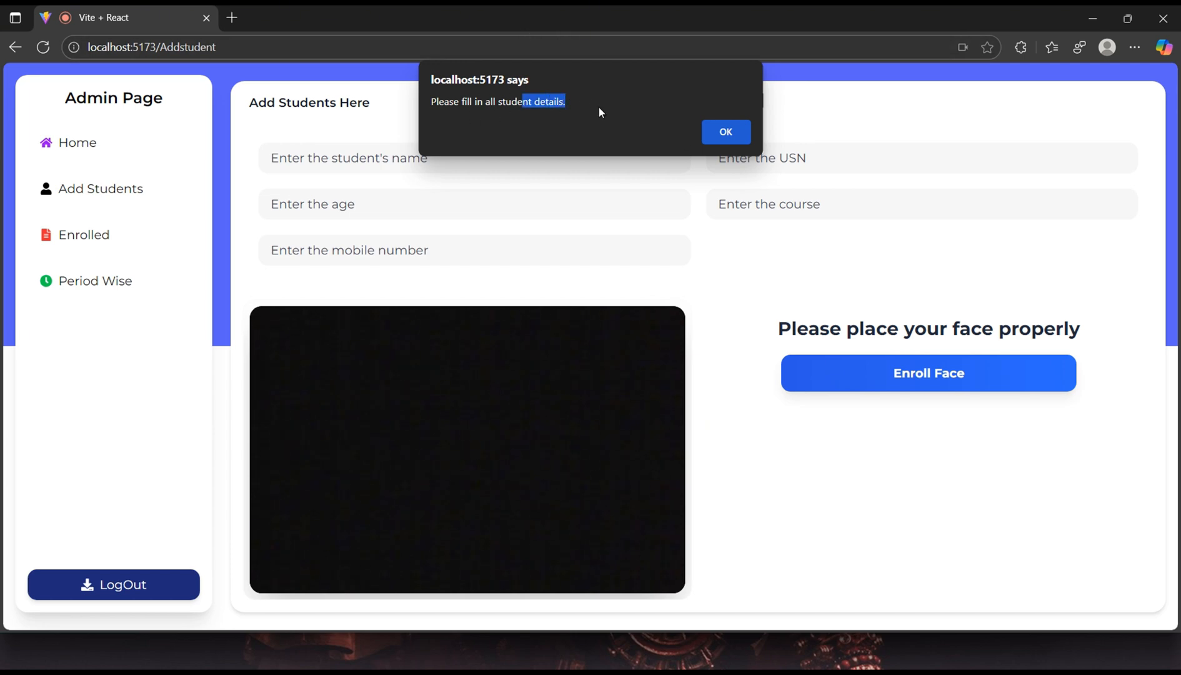
{"action": "left_click", "coordinate": [724, 131]}
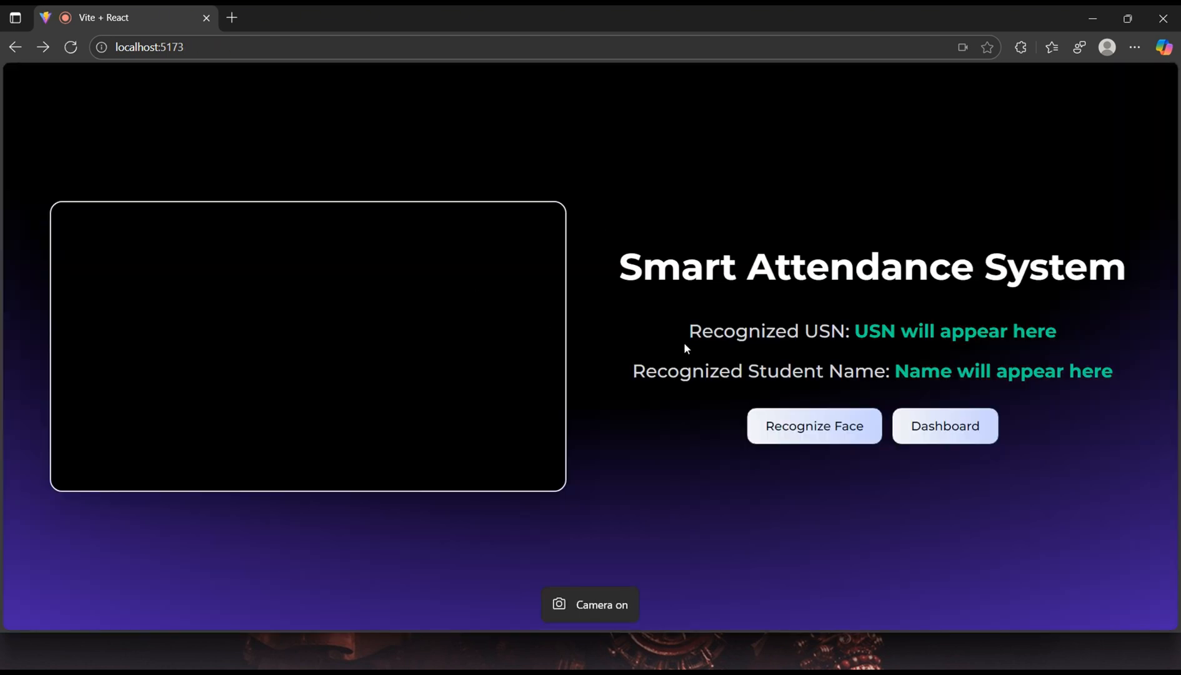
{"action": "left_click", "coordinate": [814, 426]}
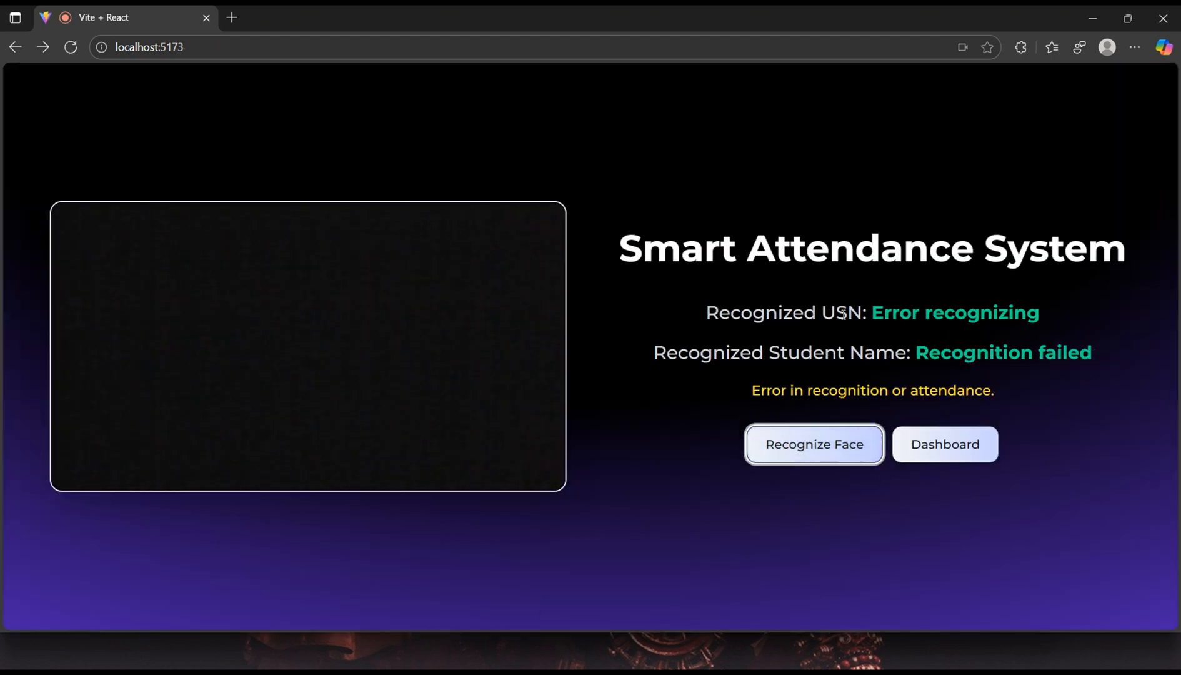
{"action": "left_click_drag", "start_coordinate": [707, 312], "coordinate": [994, 392]}
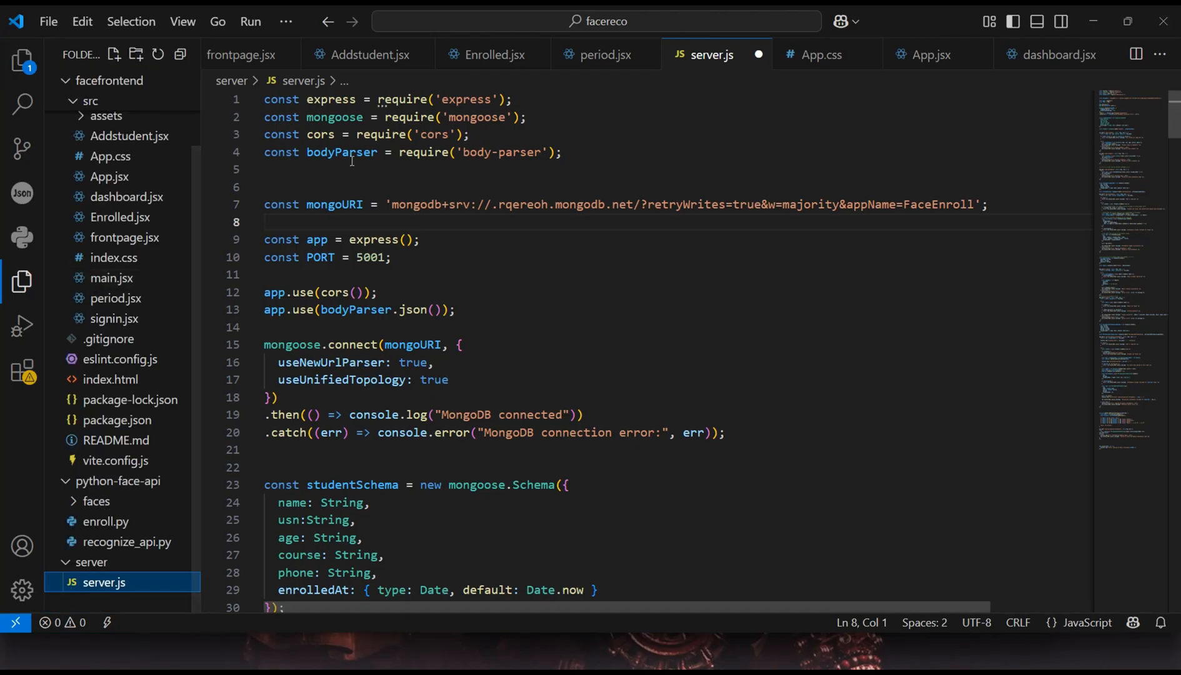
{"action": "mouse_move", "coordinate": [430, 265]}
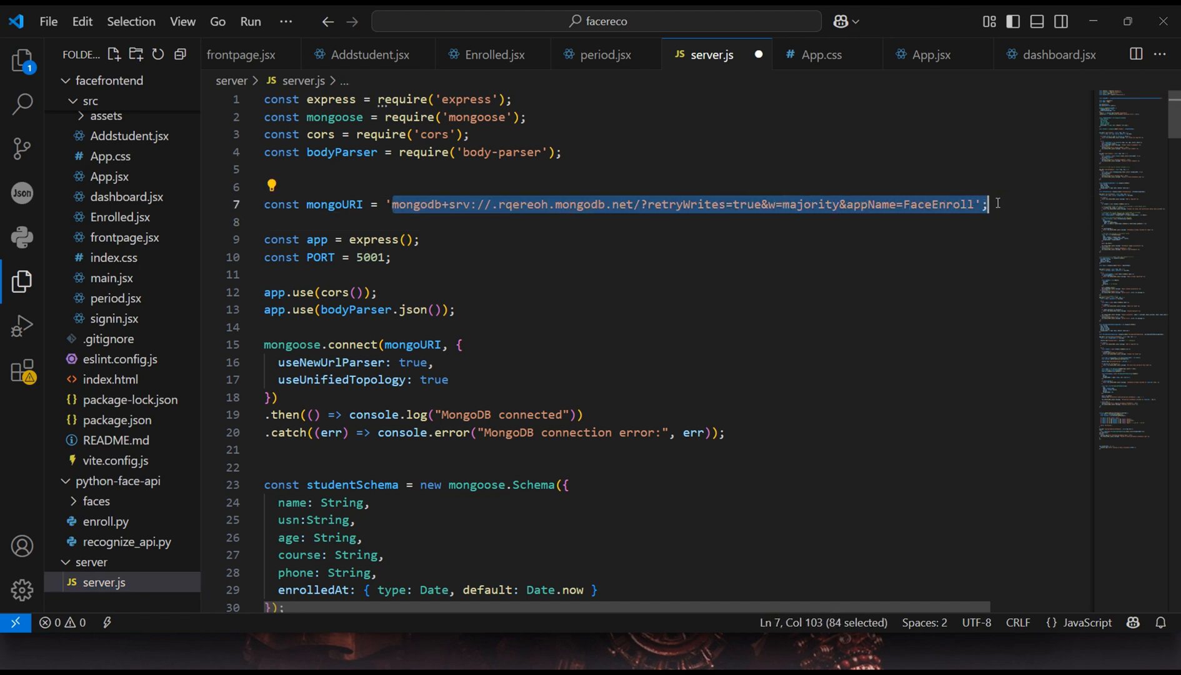
Replace the selected mongoURI value on line 7 with 'your mongo db atlas url'
{"action": "key", "text": "Delete"}
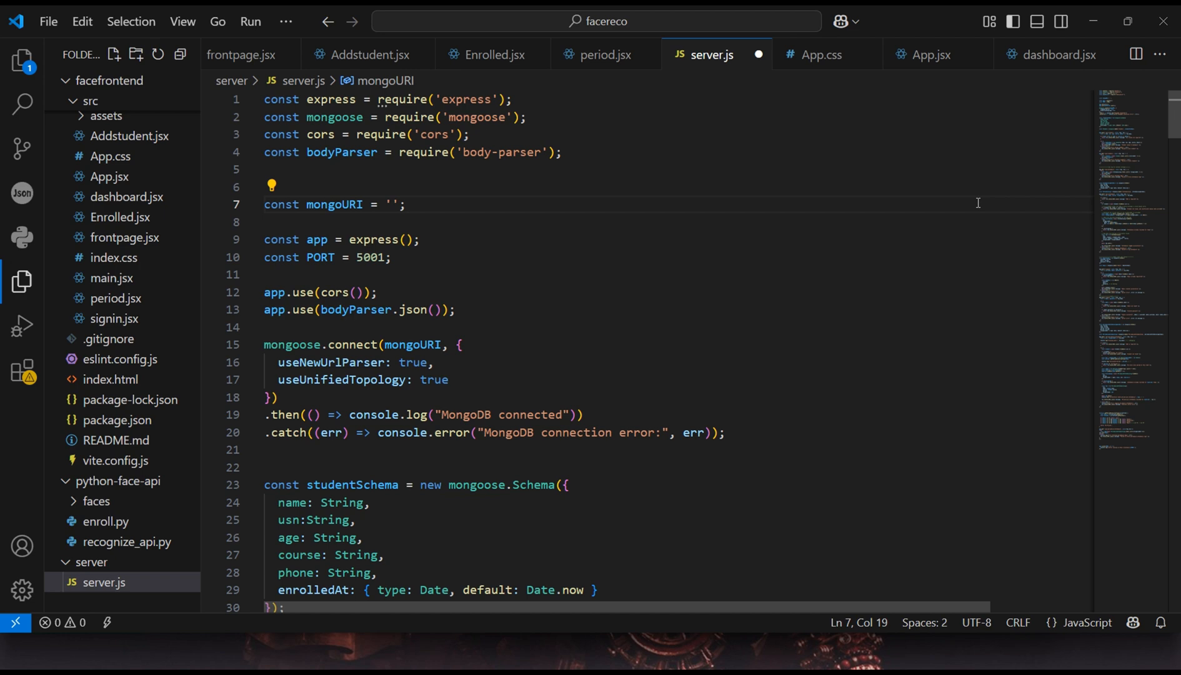
{"action": "type", "text": "your"}
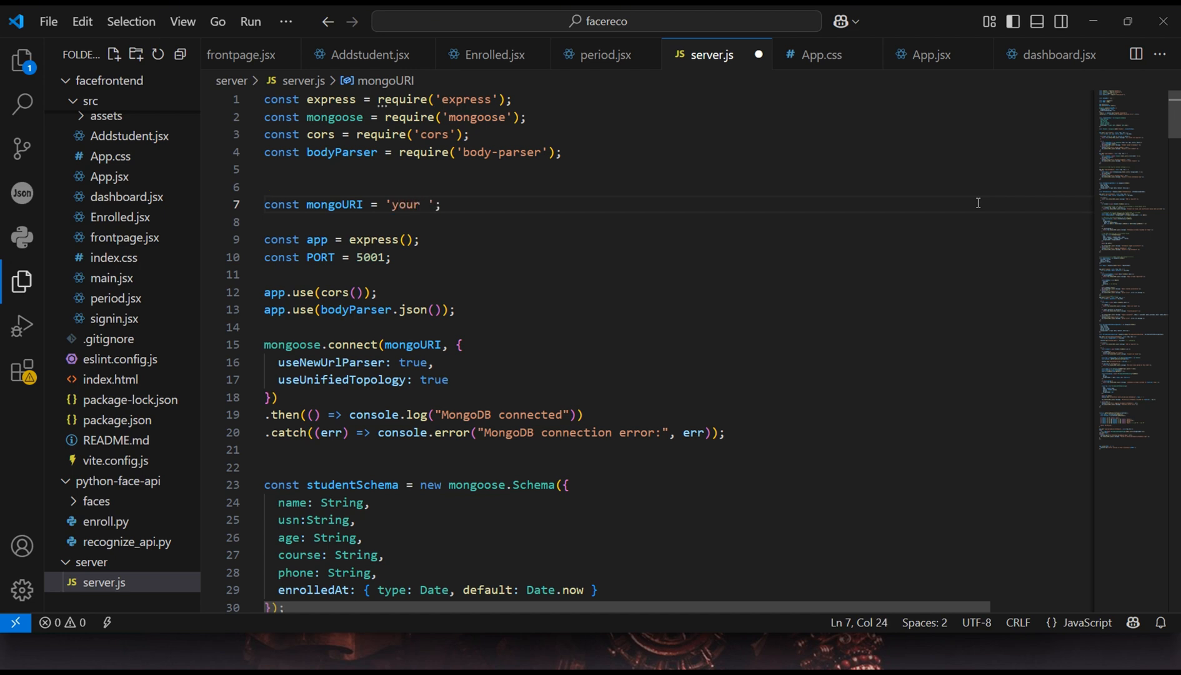
{"action": "type", "text": "mongo db a"}
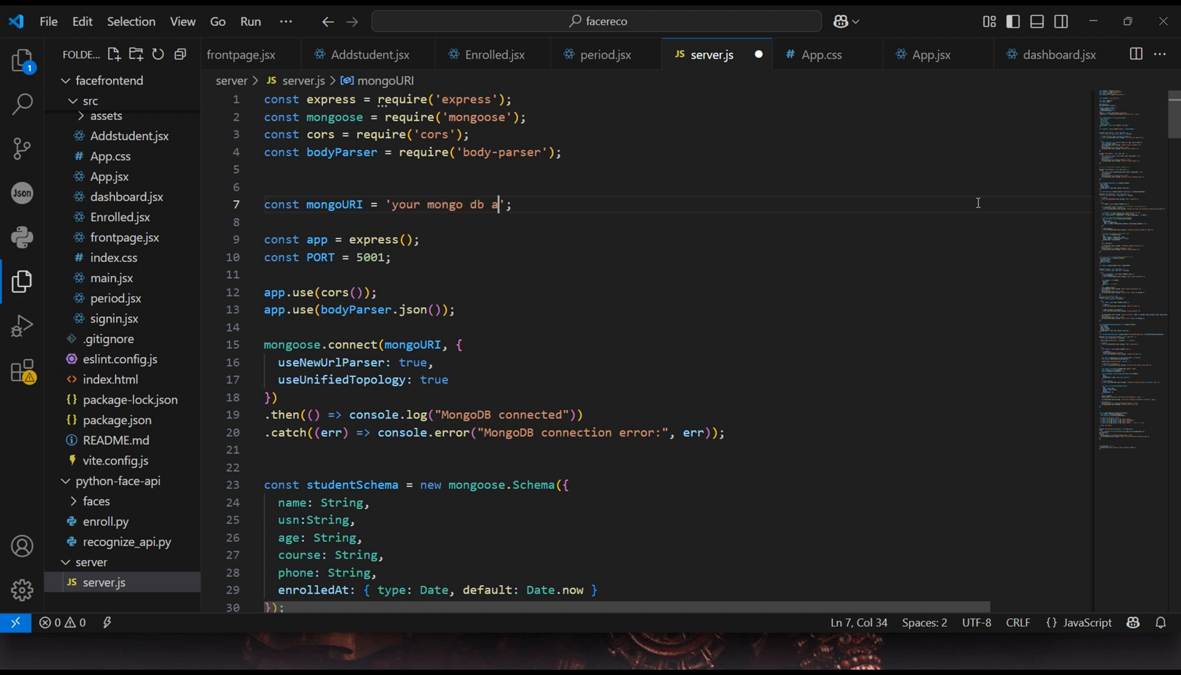
{"action": "type", "text": "tlas url"}
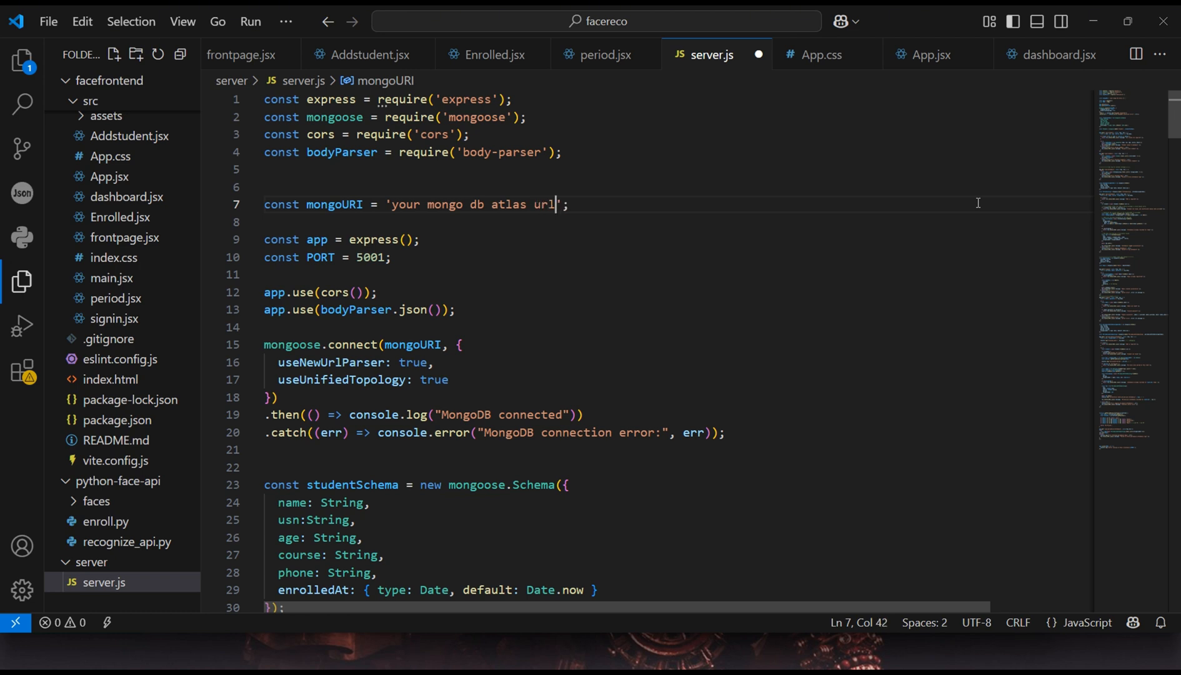